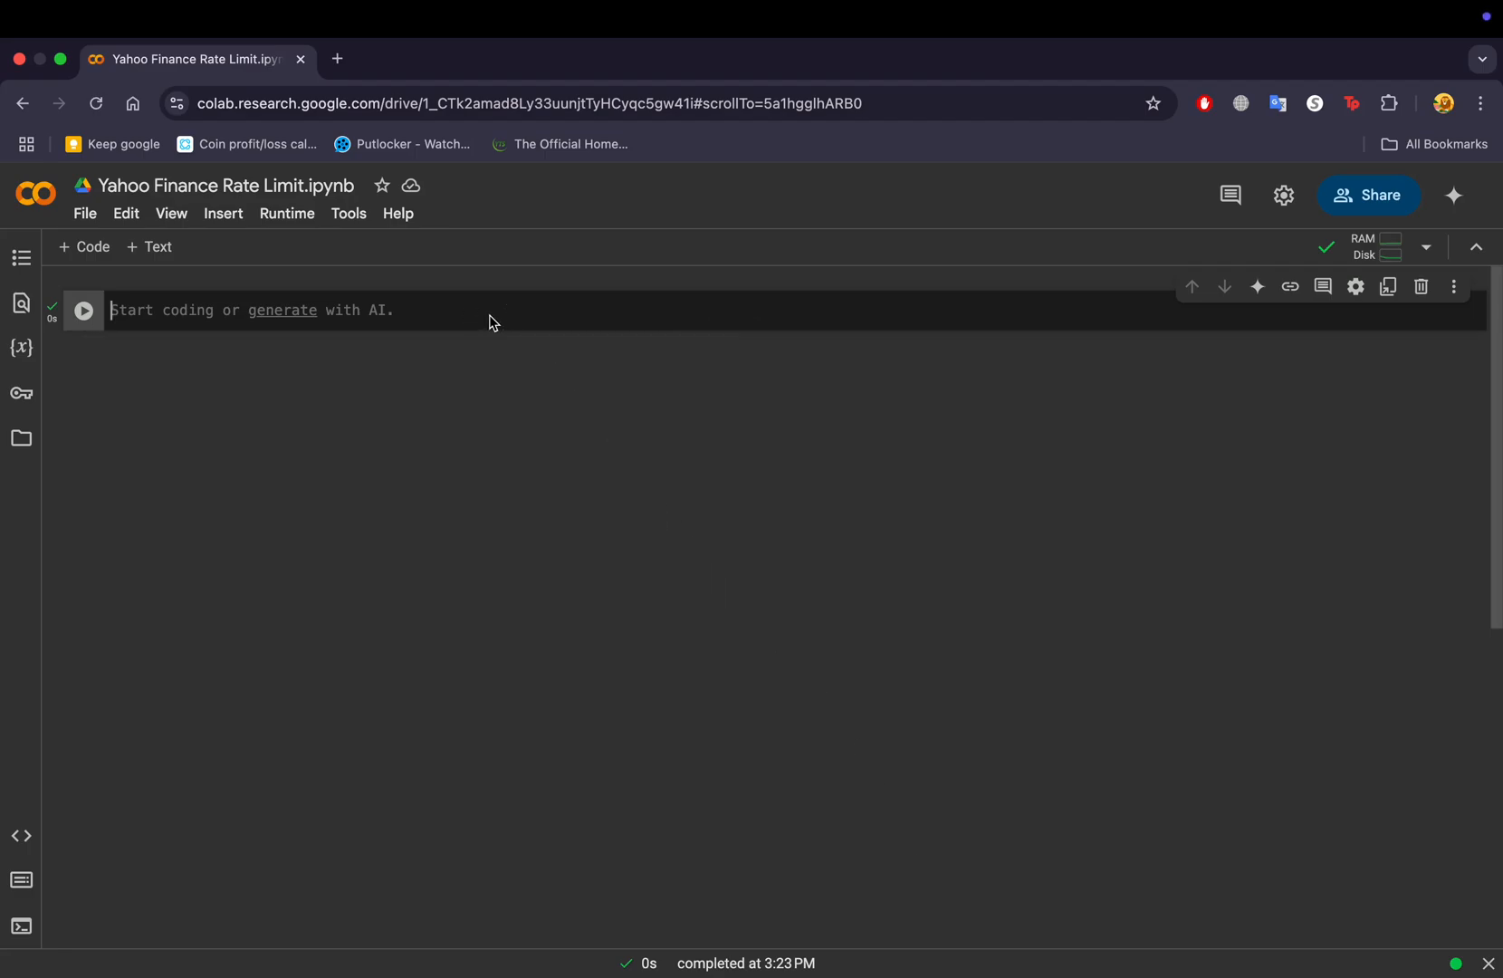
Run 'pip install yfinance', already satisfied at 0.2.52, and move to a new code cell.
type("pip install")
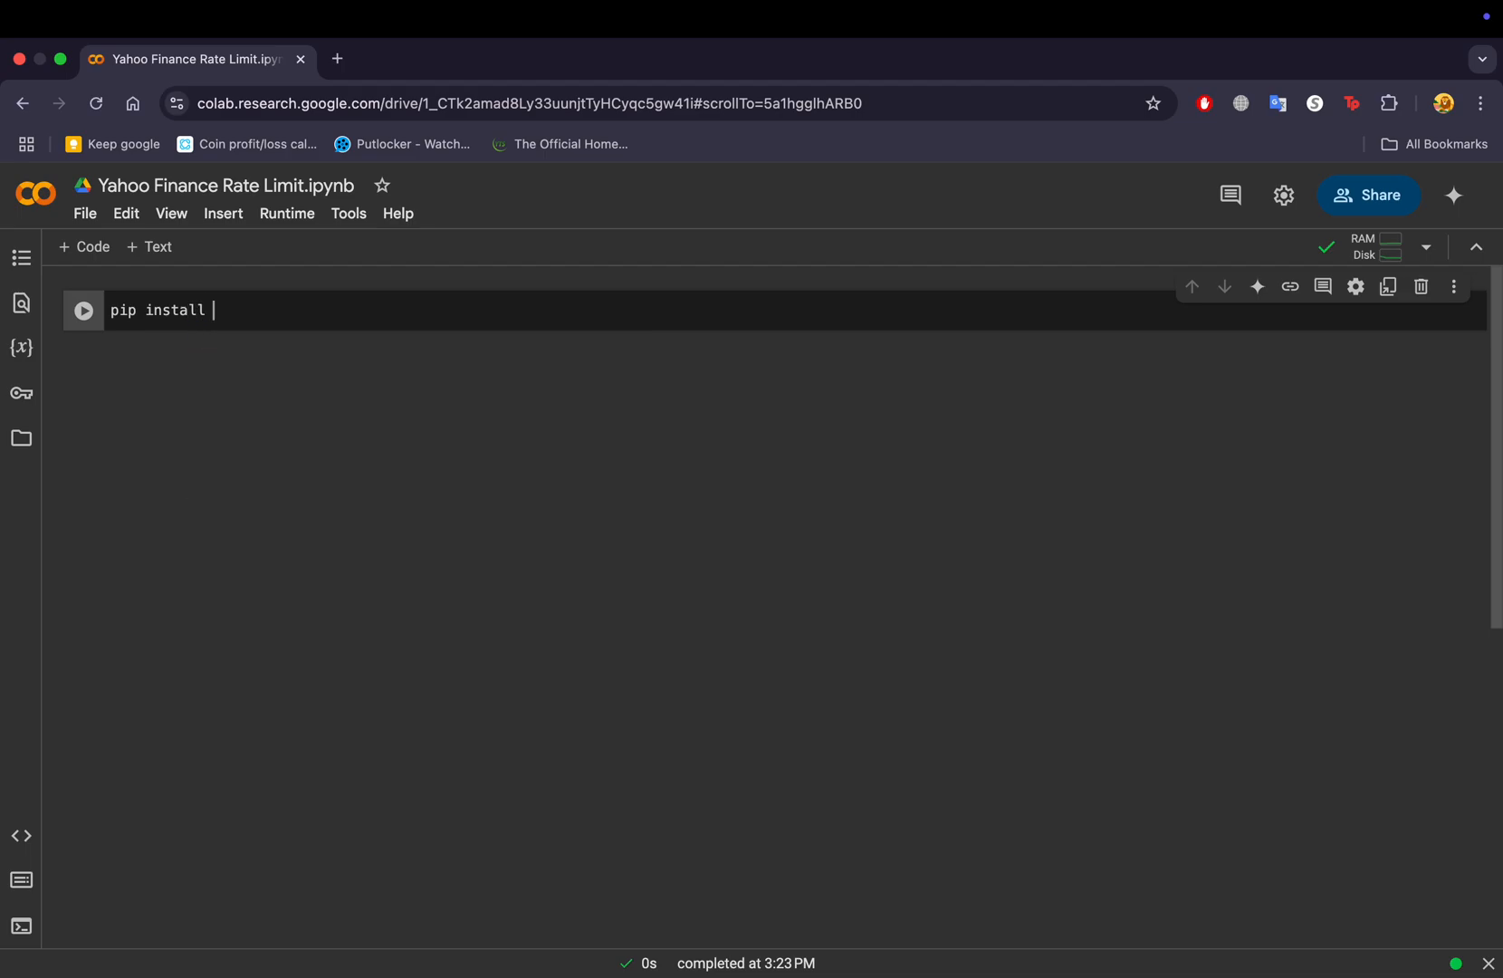
type("yfinance")
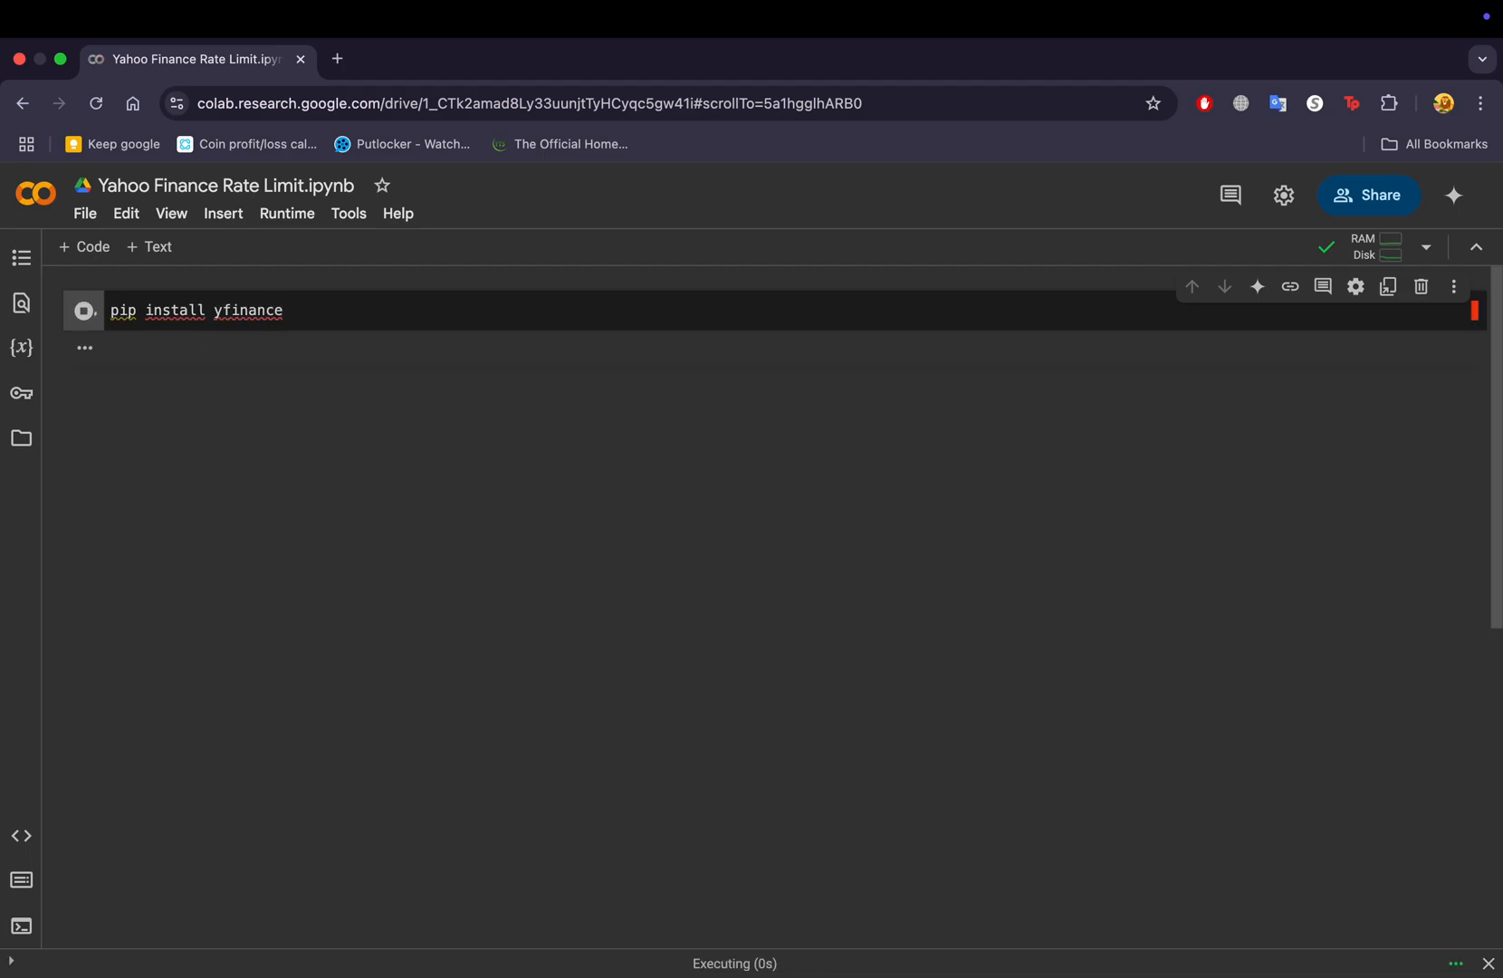
left_click(83, 312)
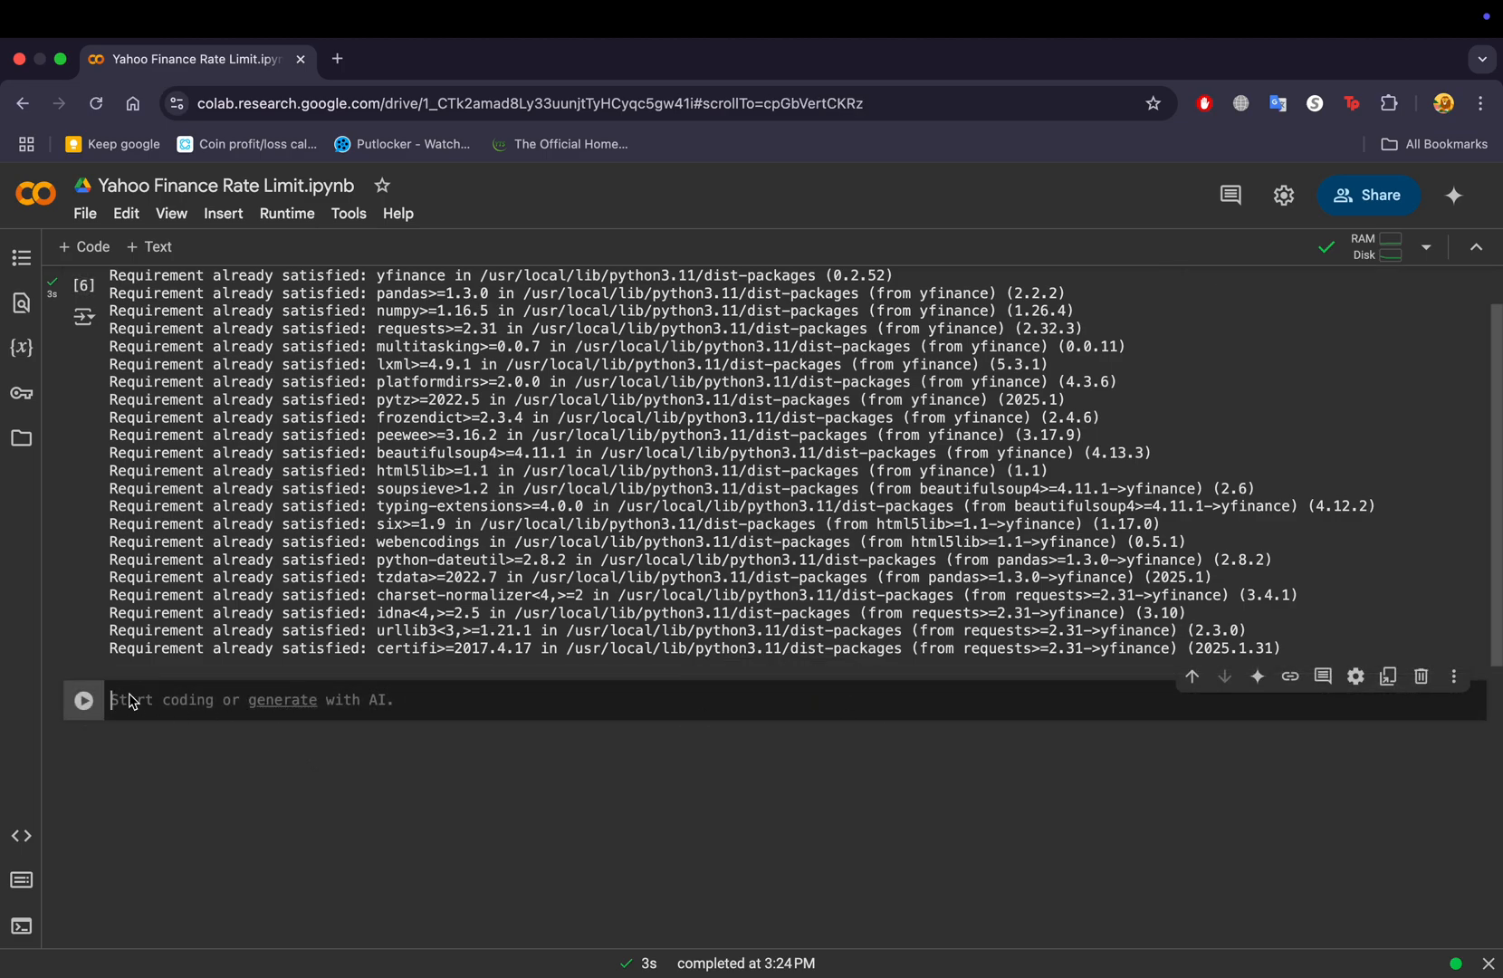
Write 'import yfinance as yf' and ticker = 'BTC-USD', starting a data line.
type("import")
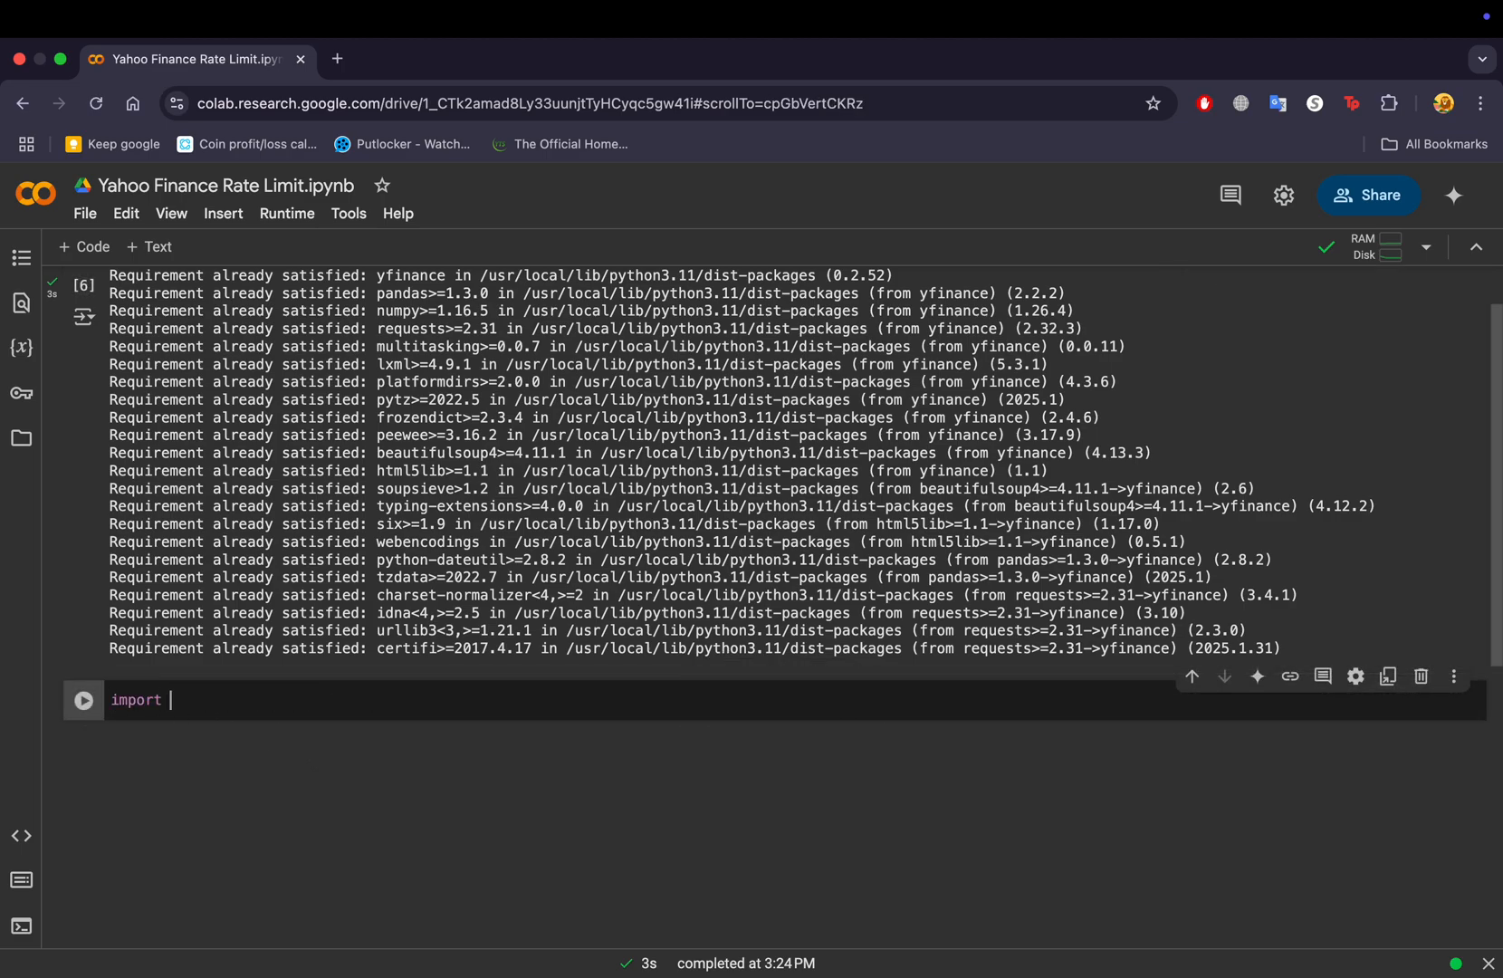
type("yfinance")
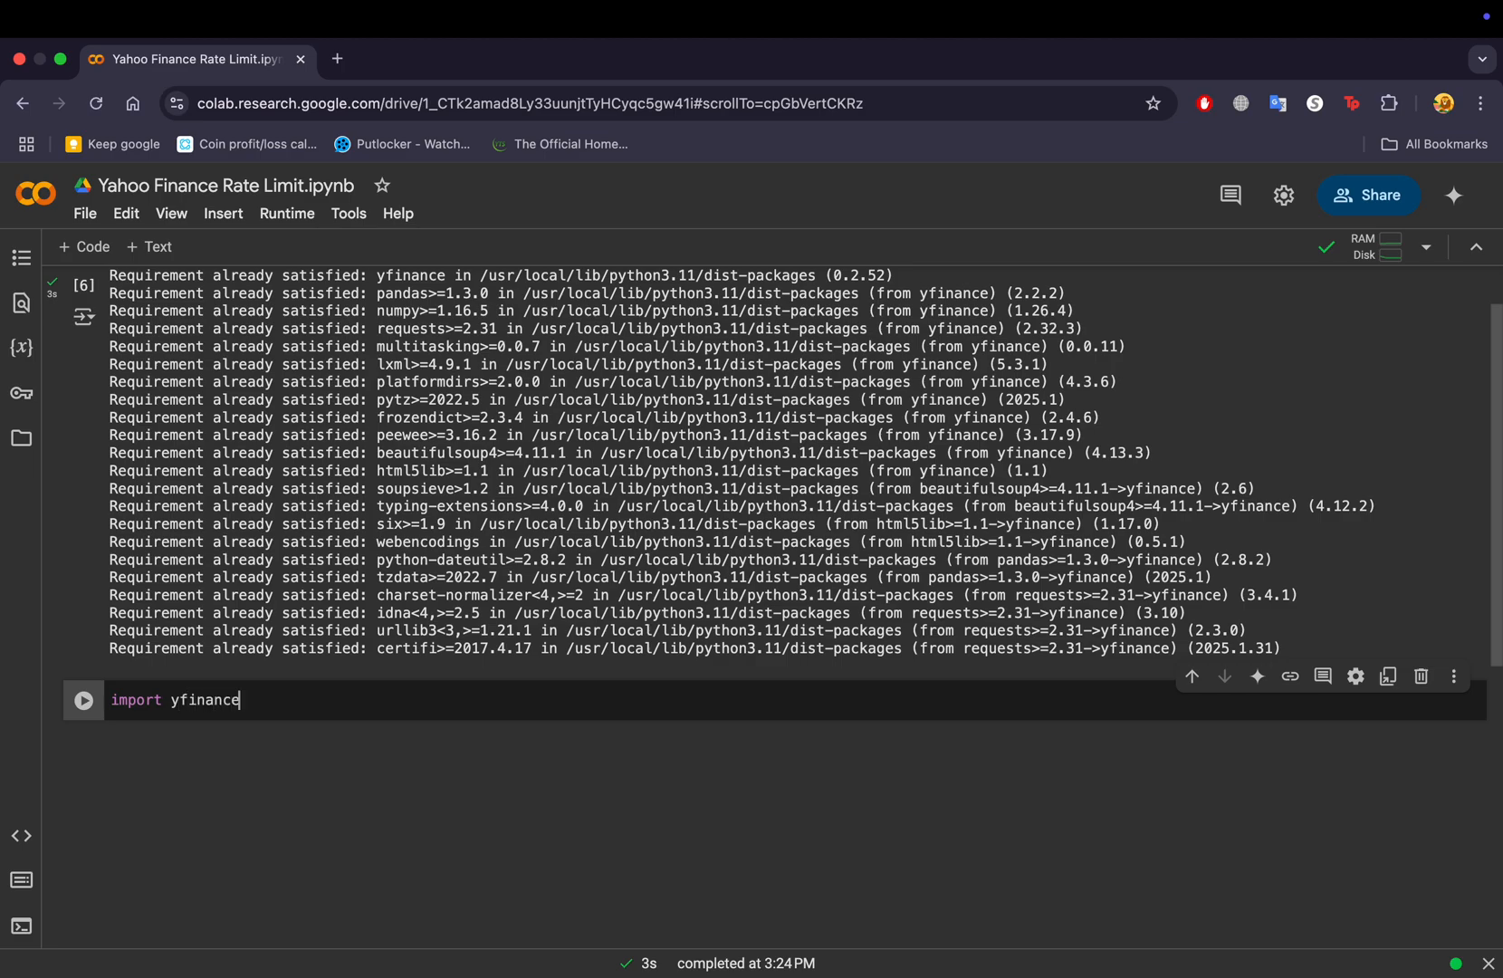
type("as yf")
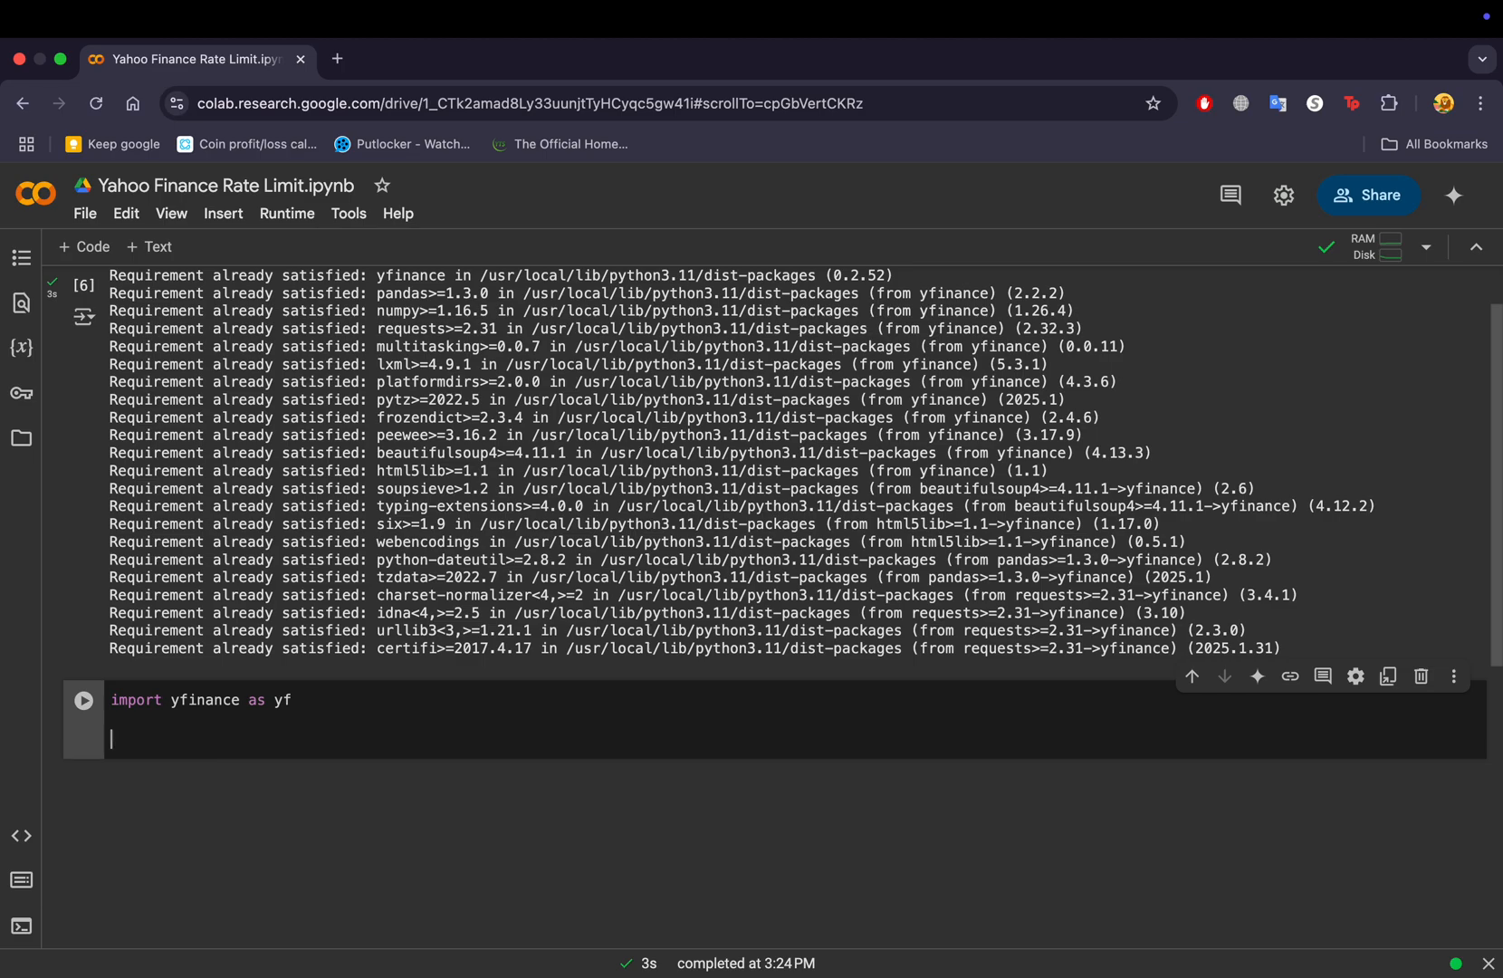
type("ticker")
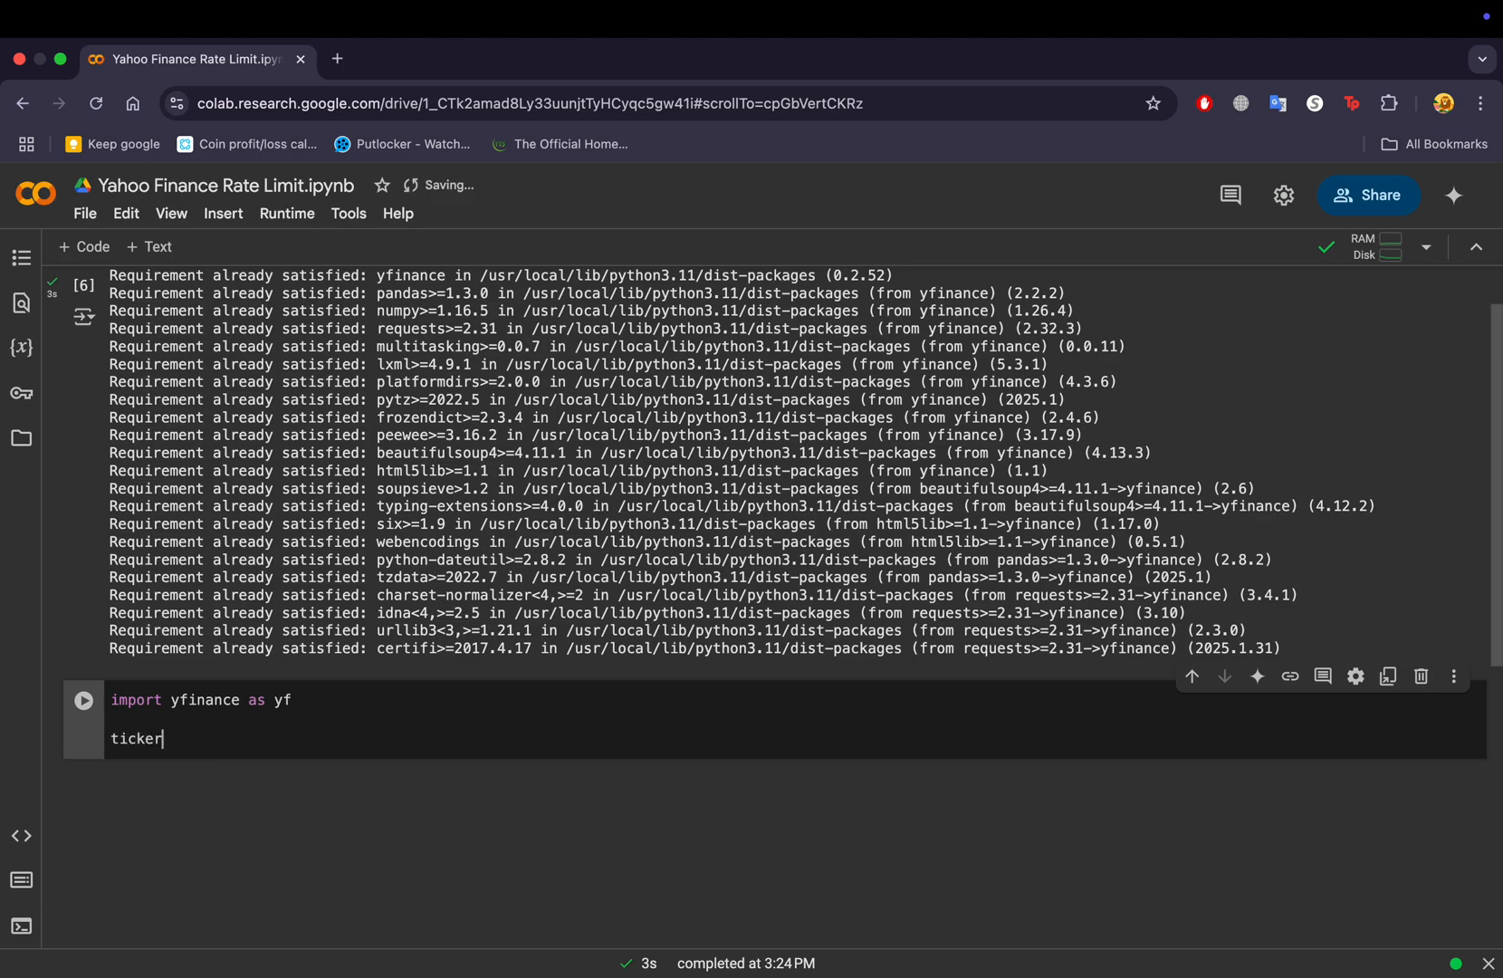
type("= yf.Ticker(\"AAPL\")")
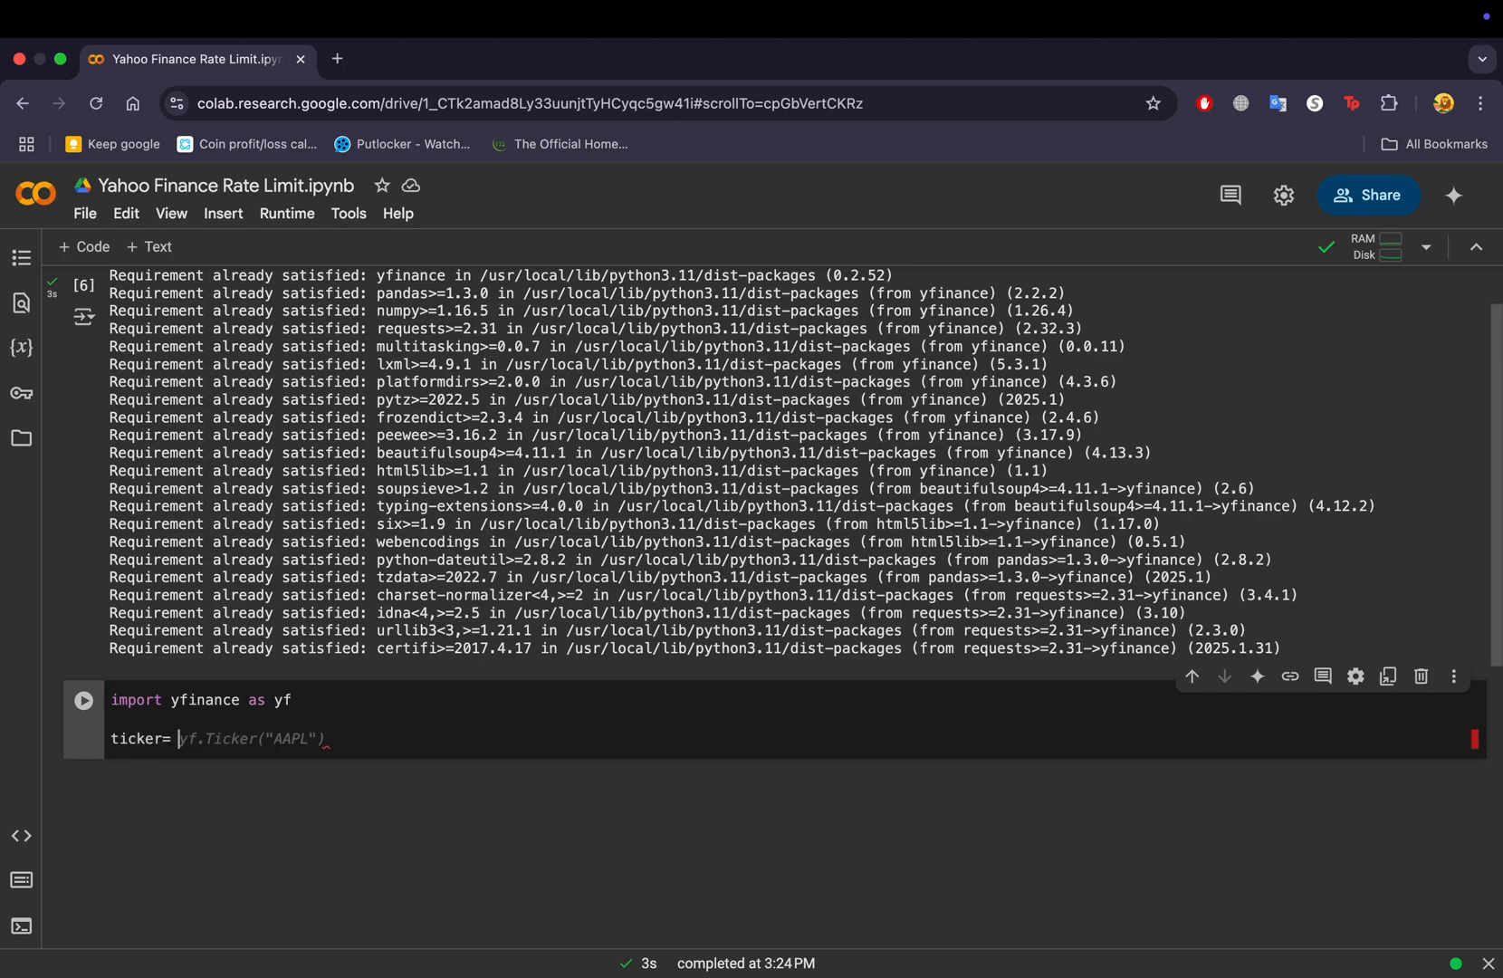
type("'BTX'")
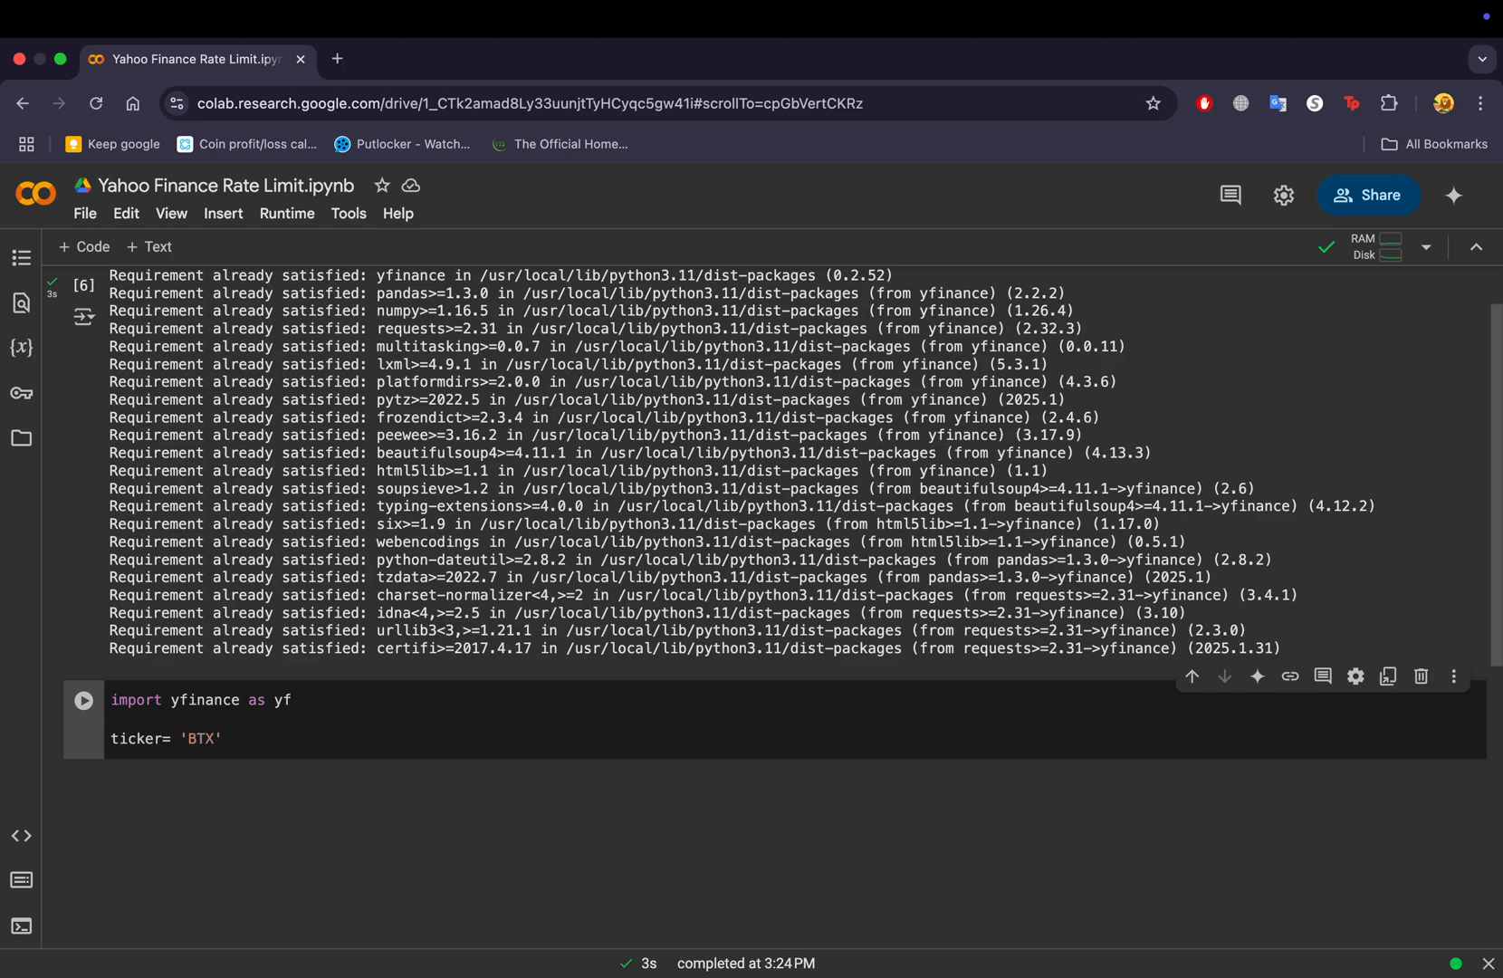
type("TC-")
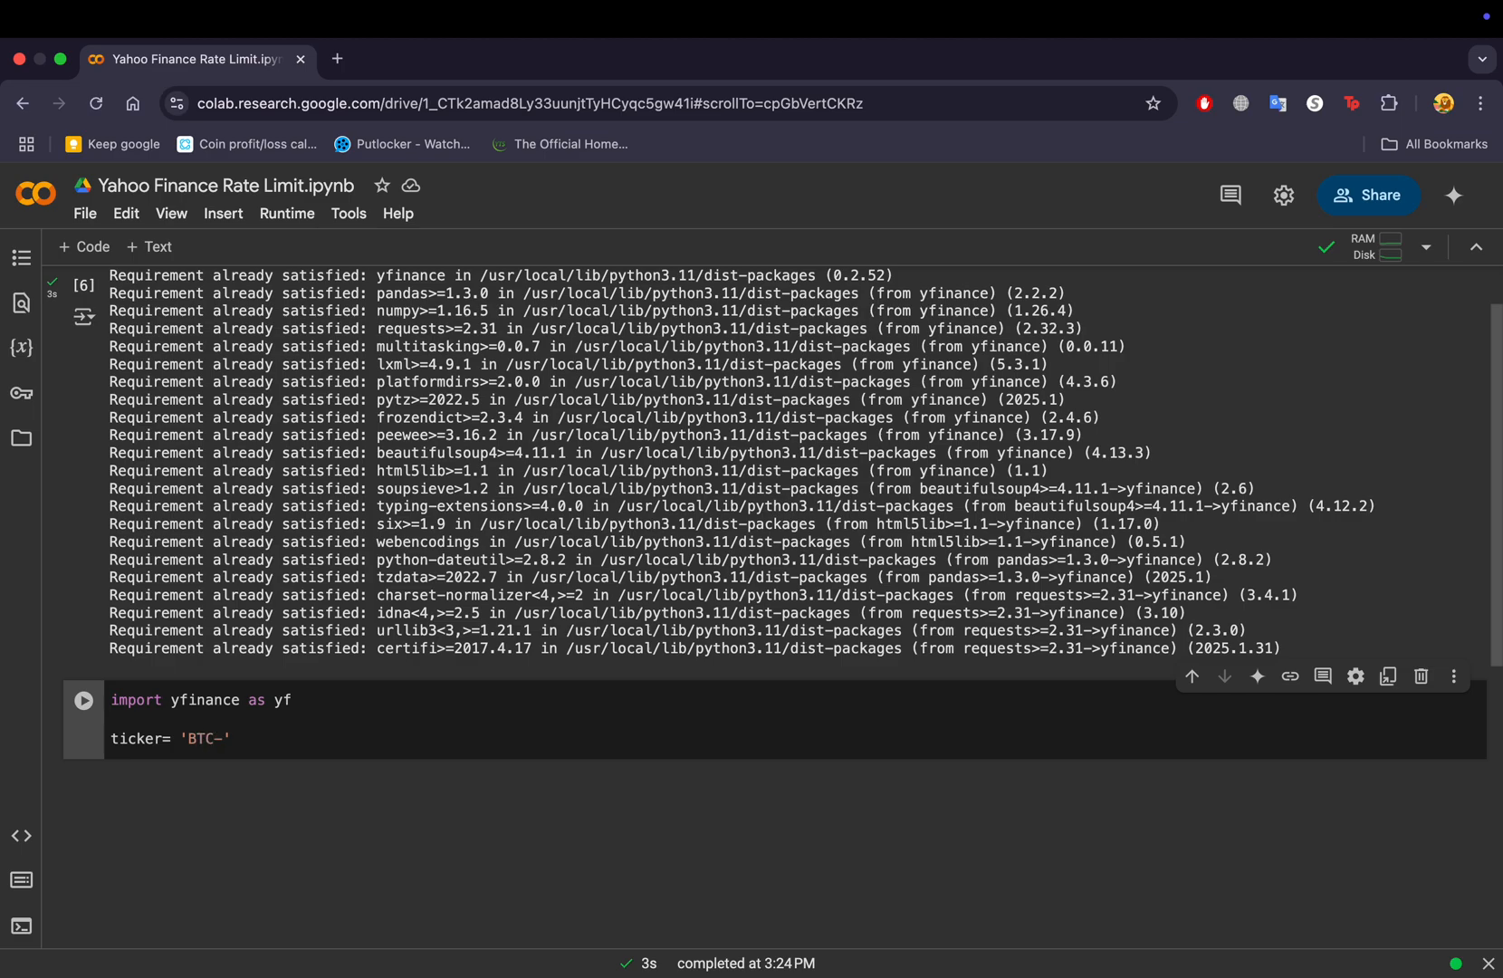
type("USD")
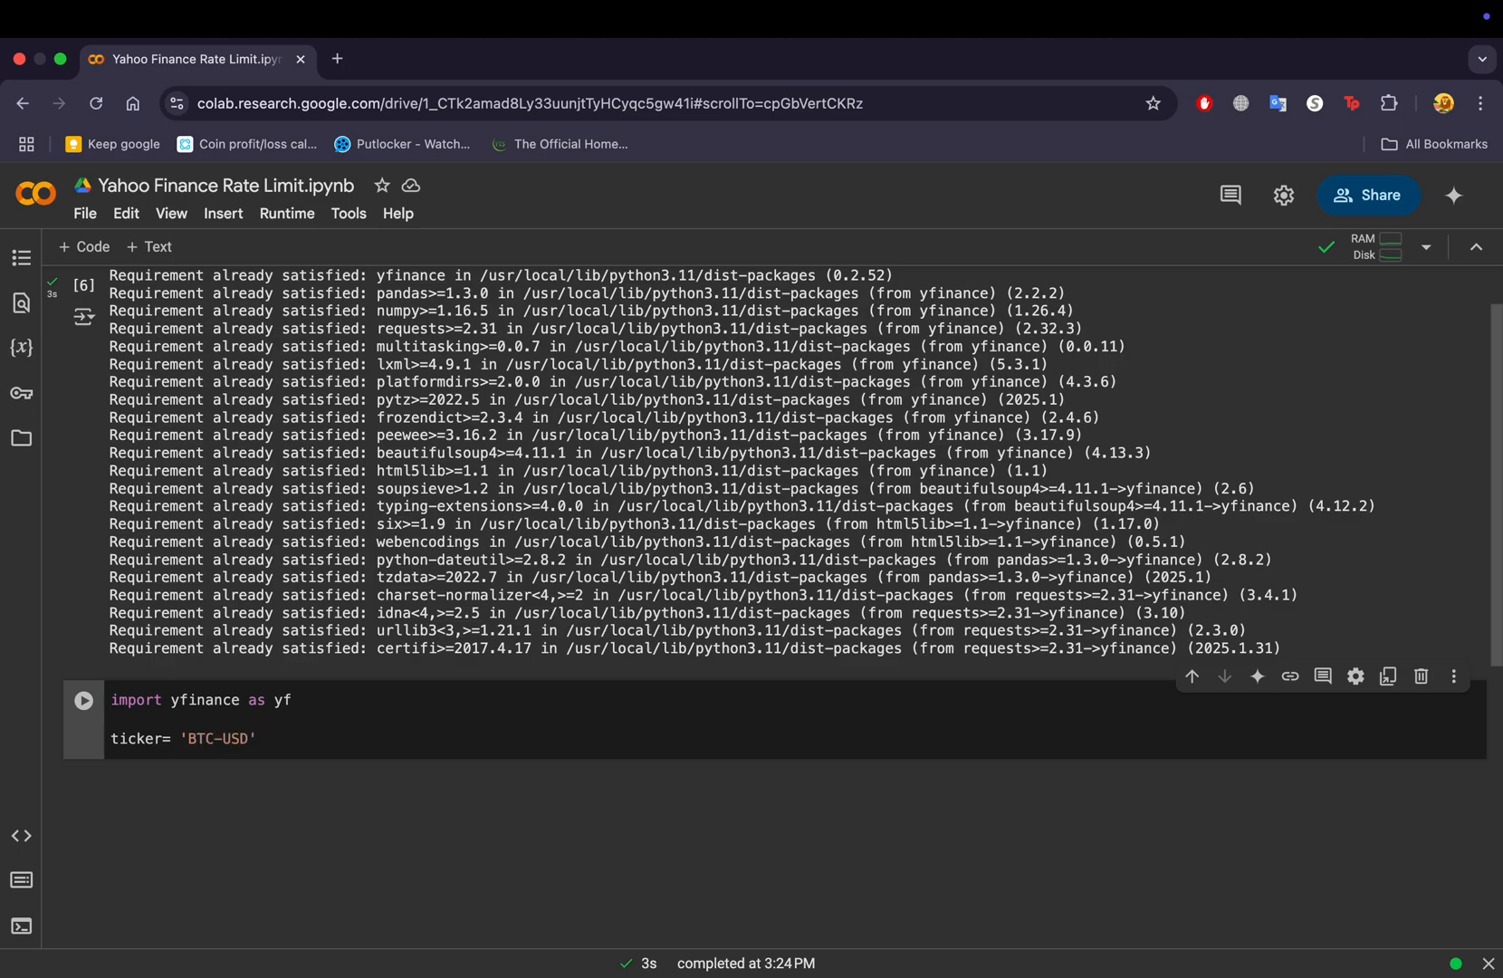
type("data")
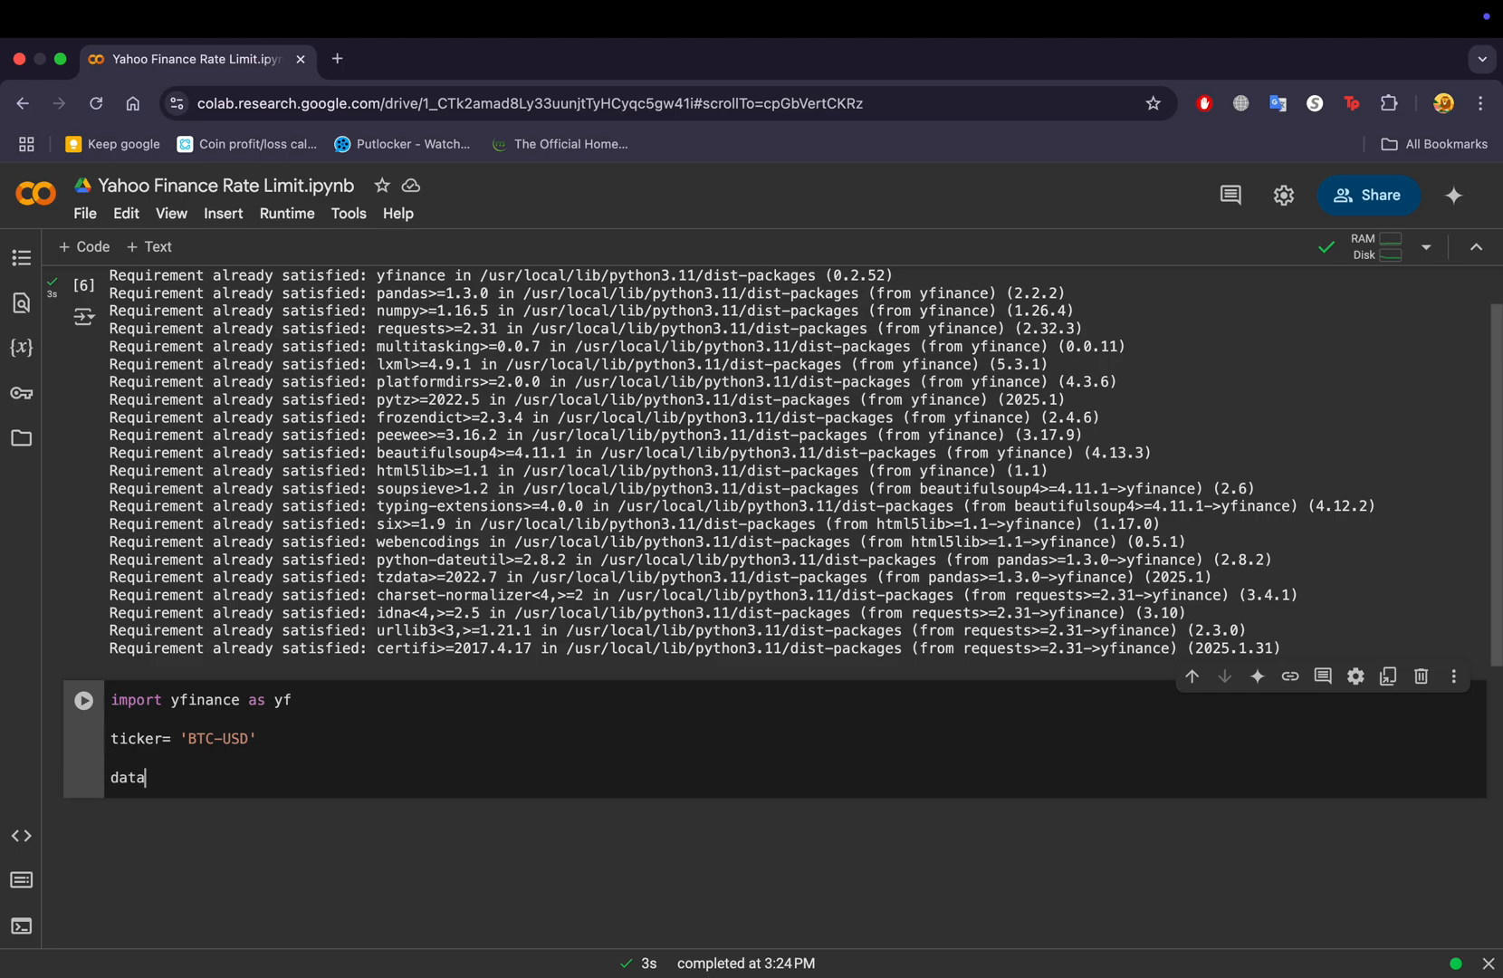
Write data = yf.Ticker(ticker).history(period='5y') and print(data.head()).
type("=")
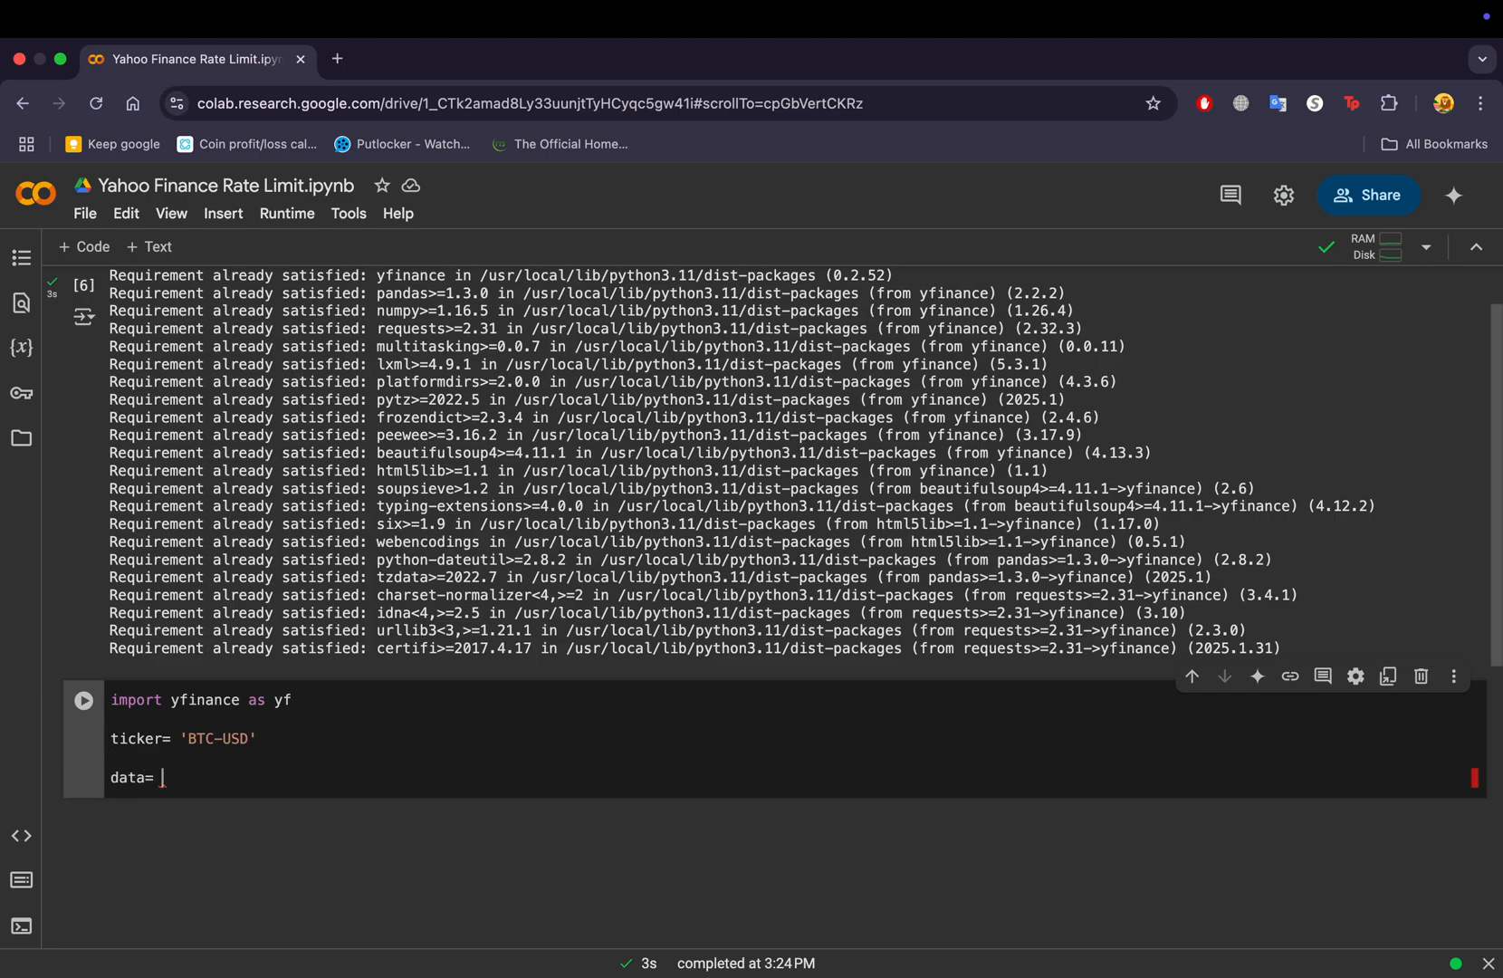
type("yf")
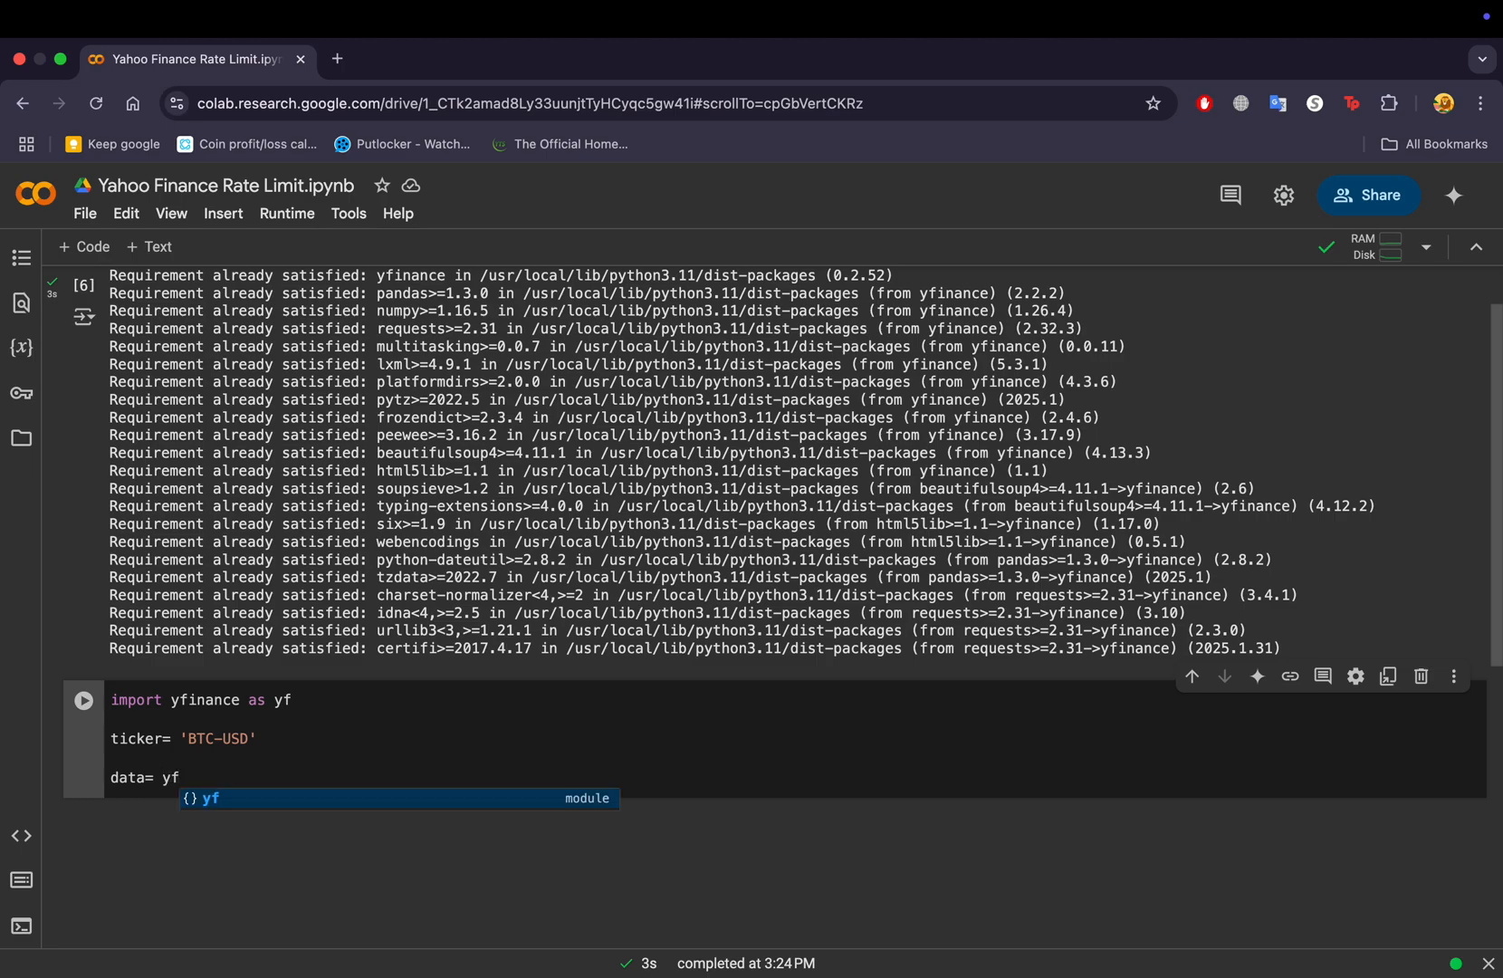
type(".Ti")
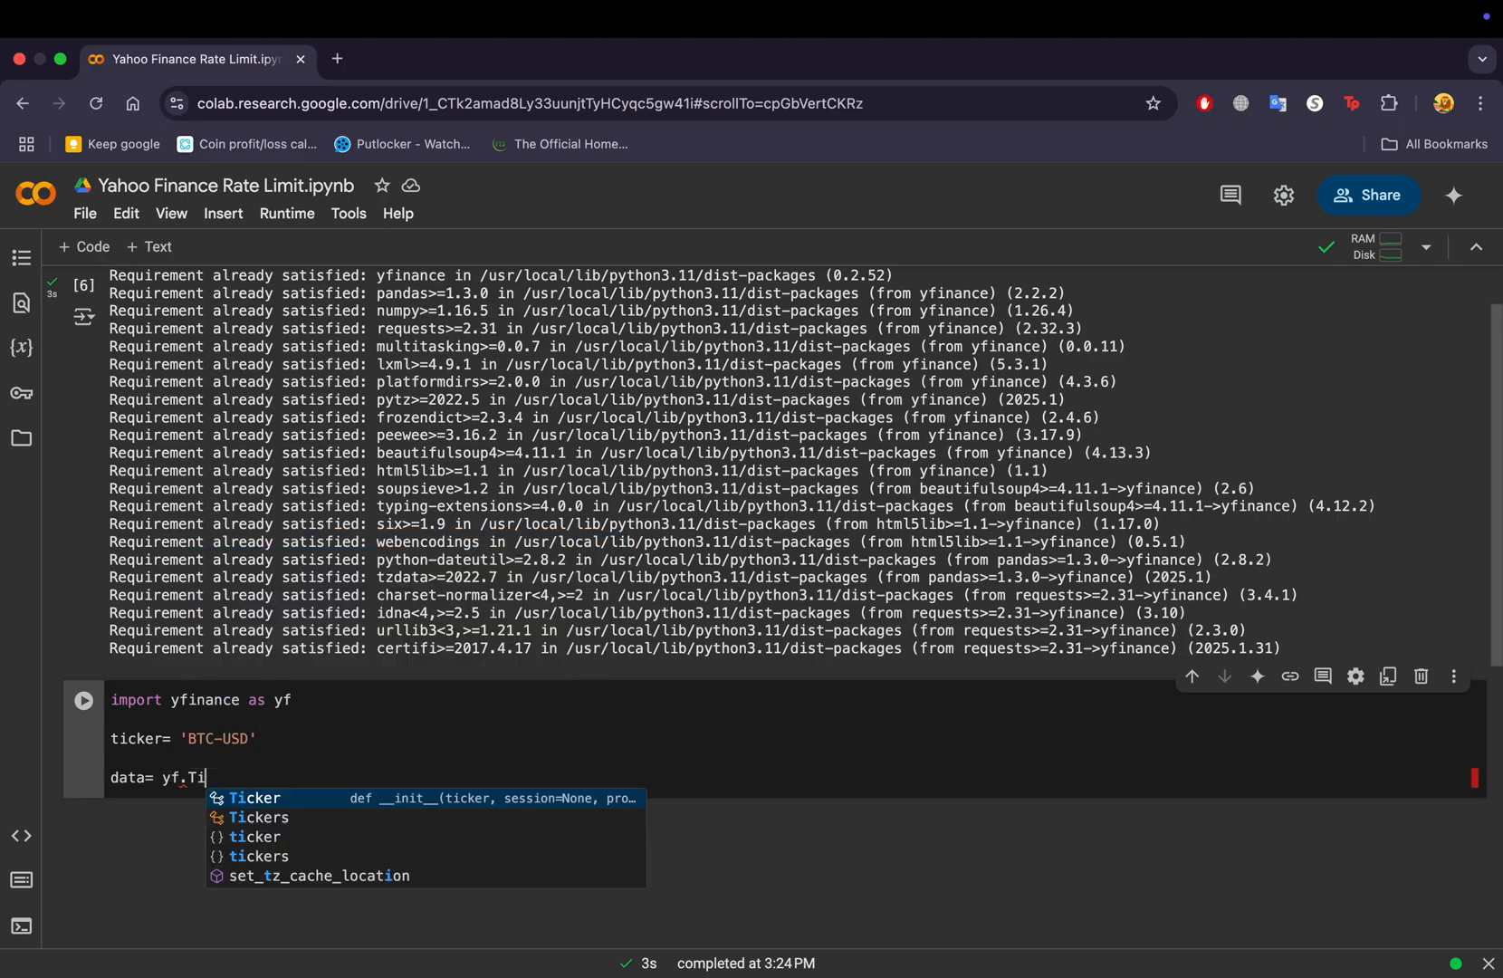
type("cker(")
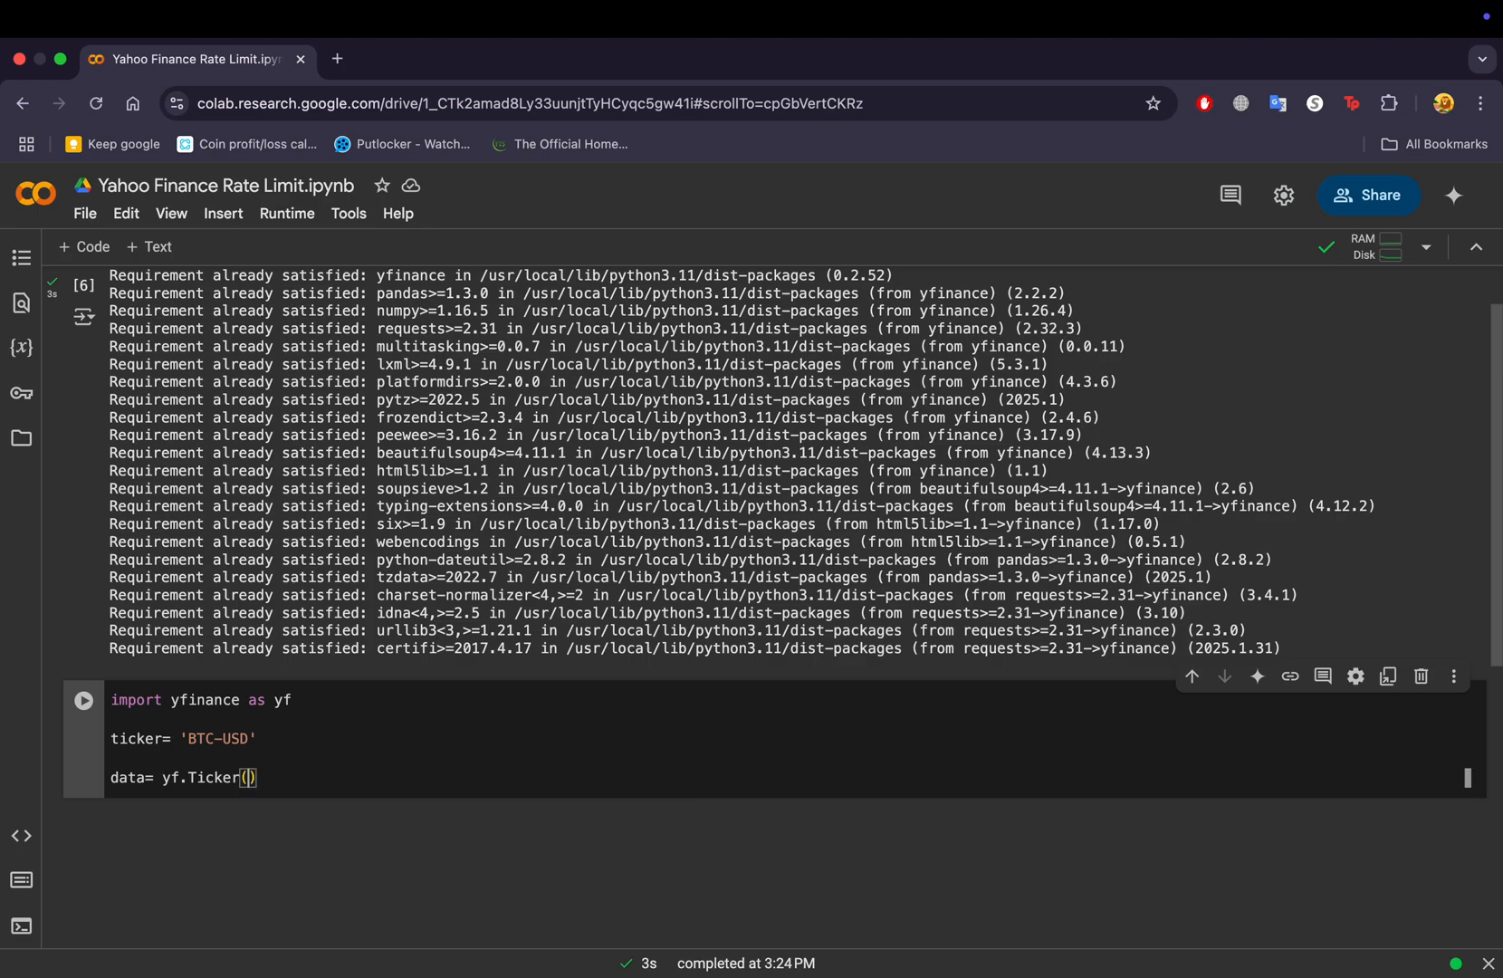
type("ticker")
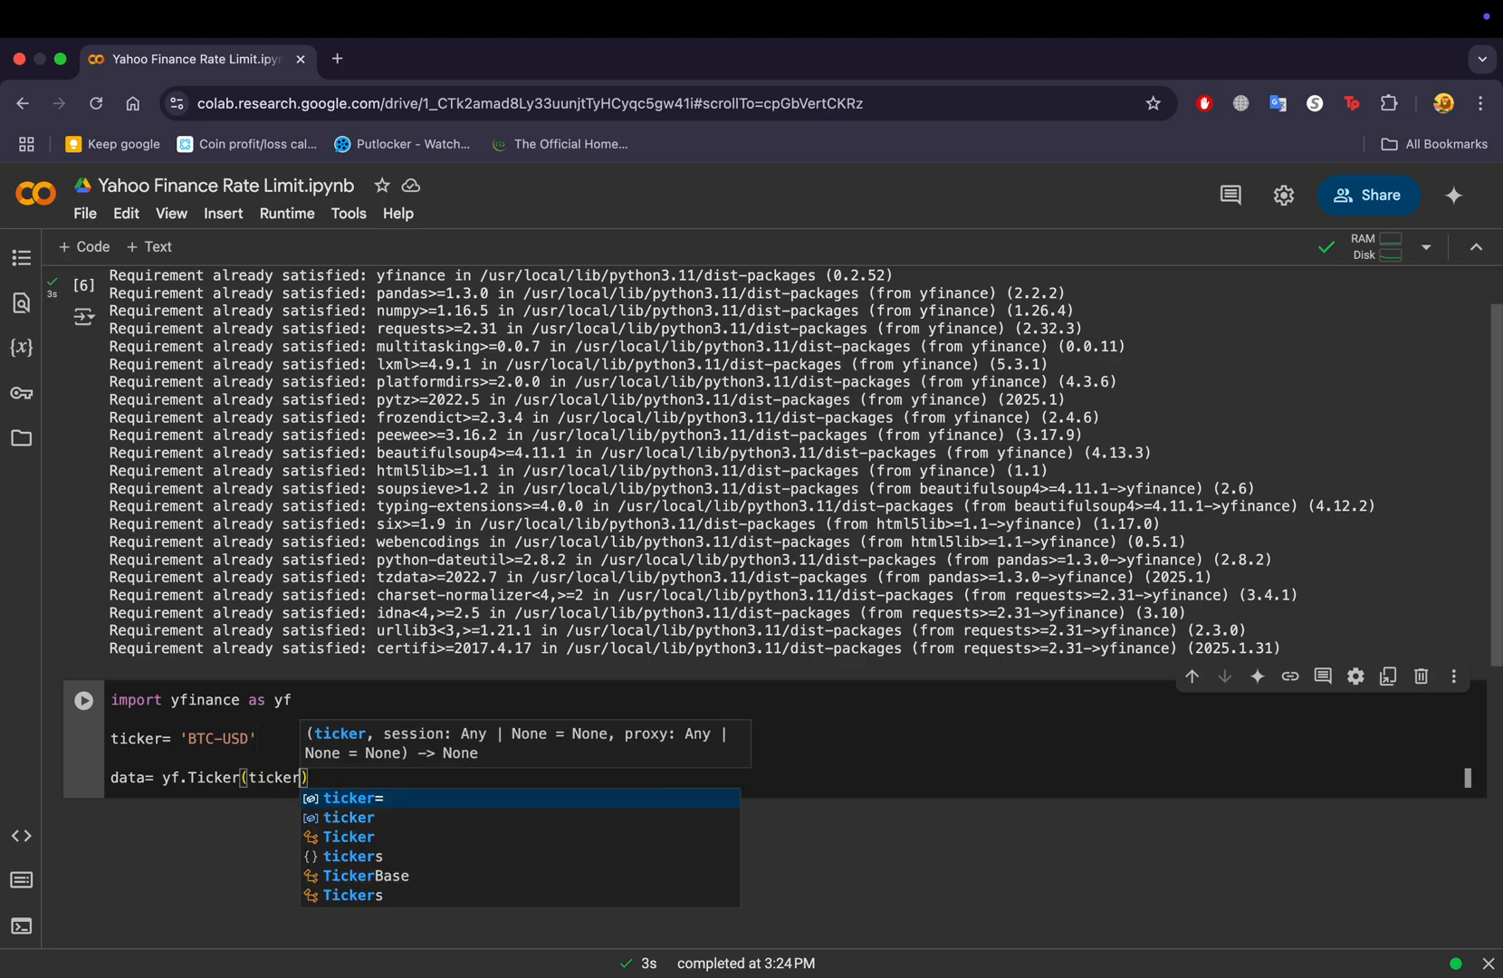
type(").his")
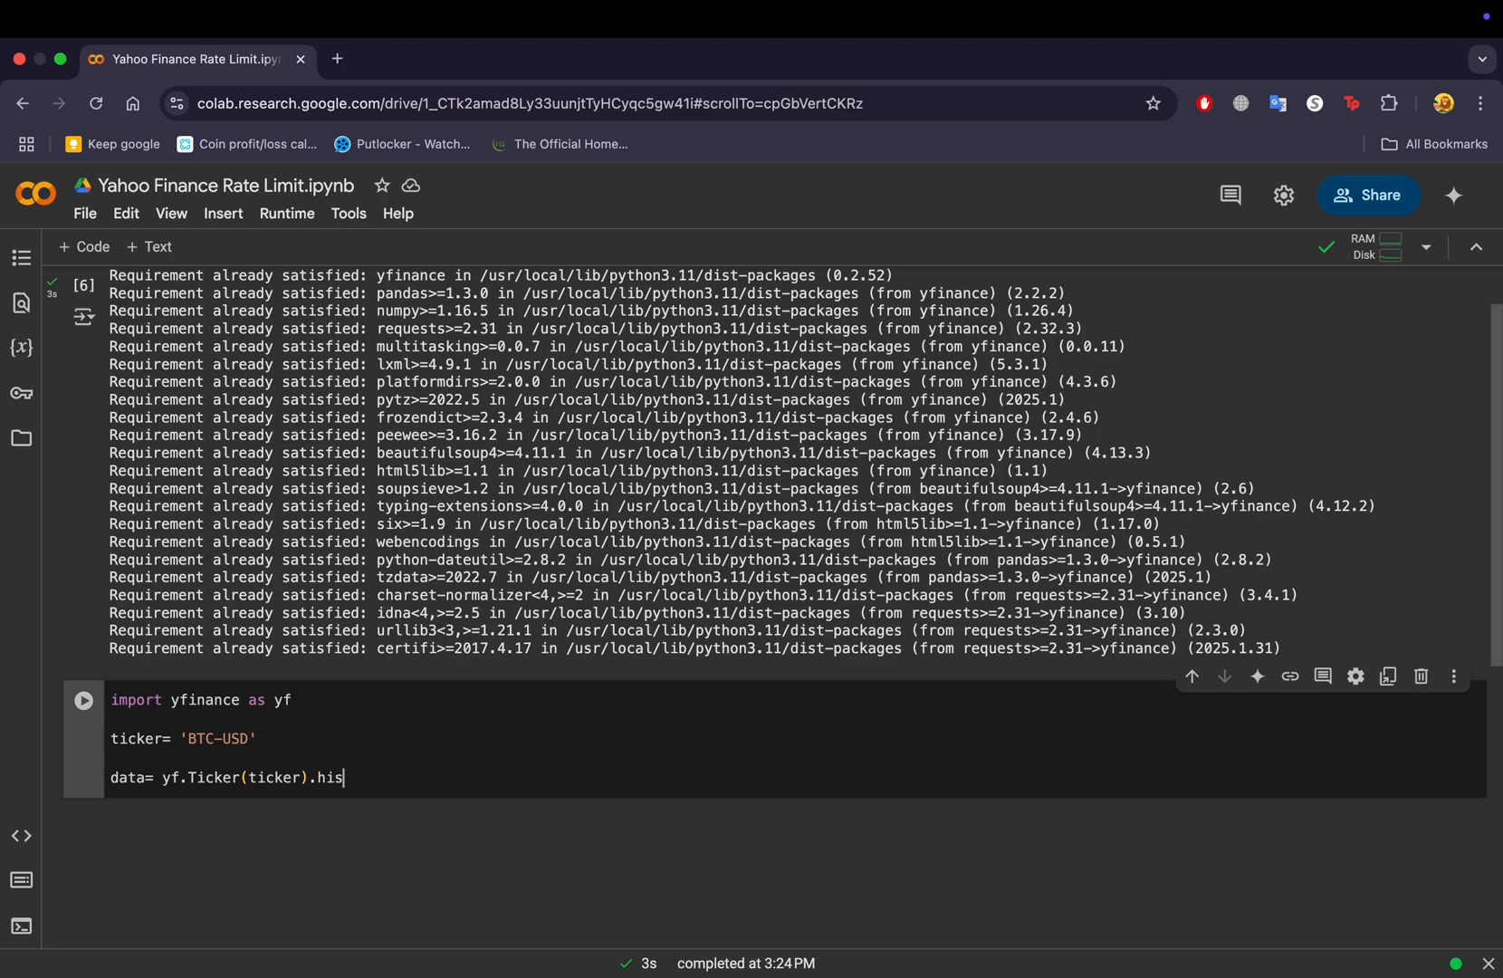
type("tory")
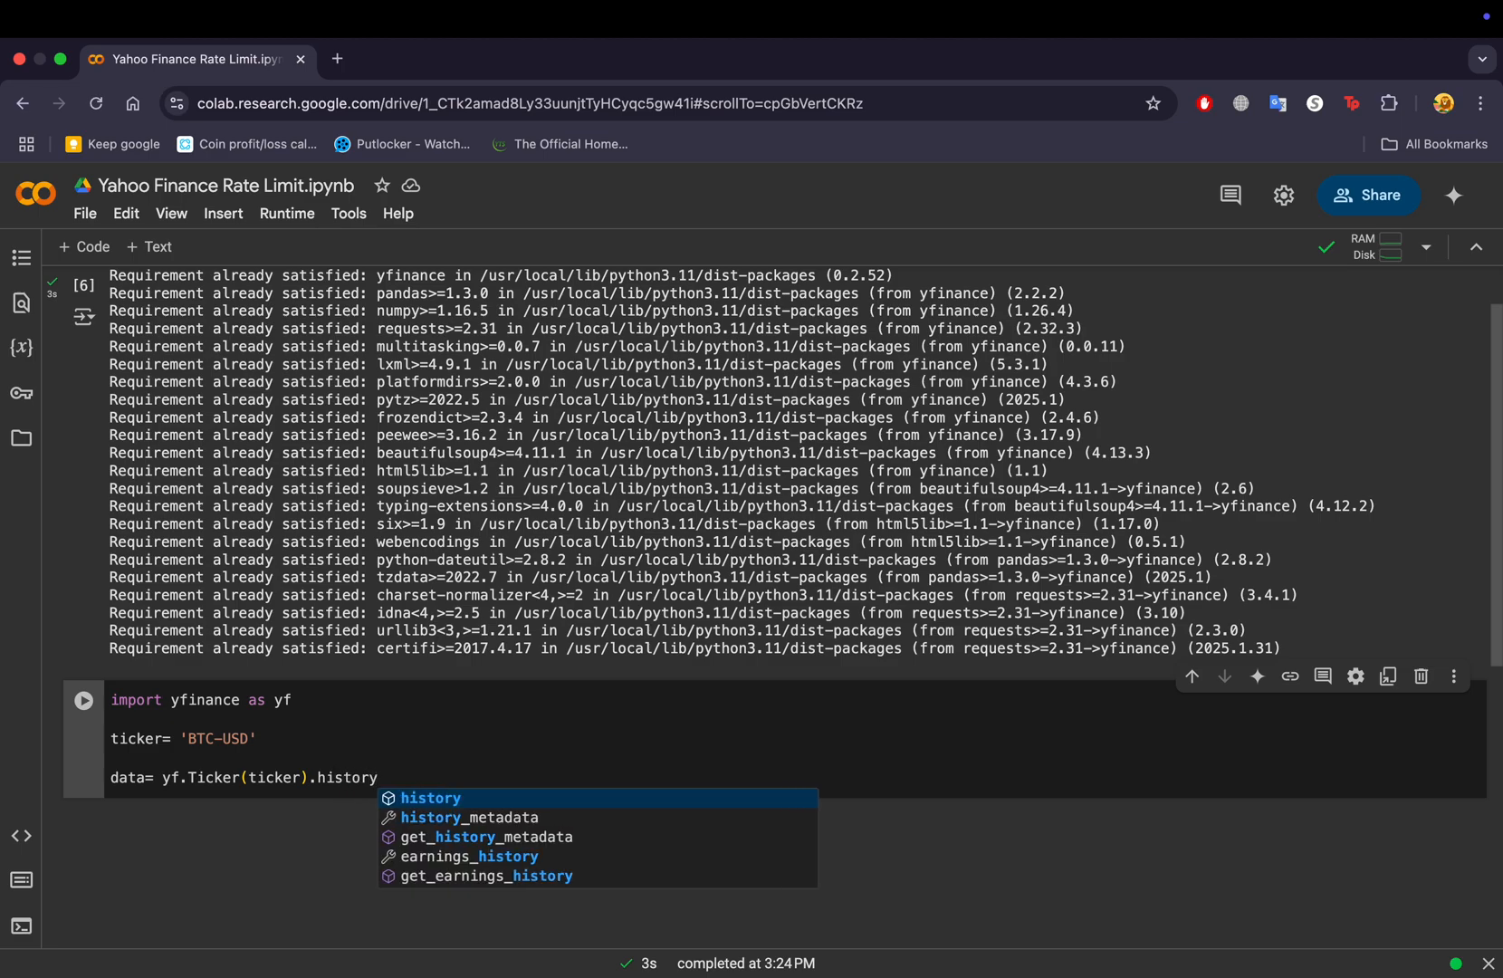
type("(period= '')")
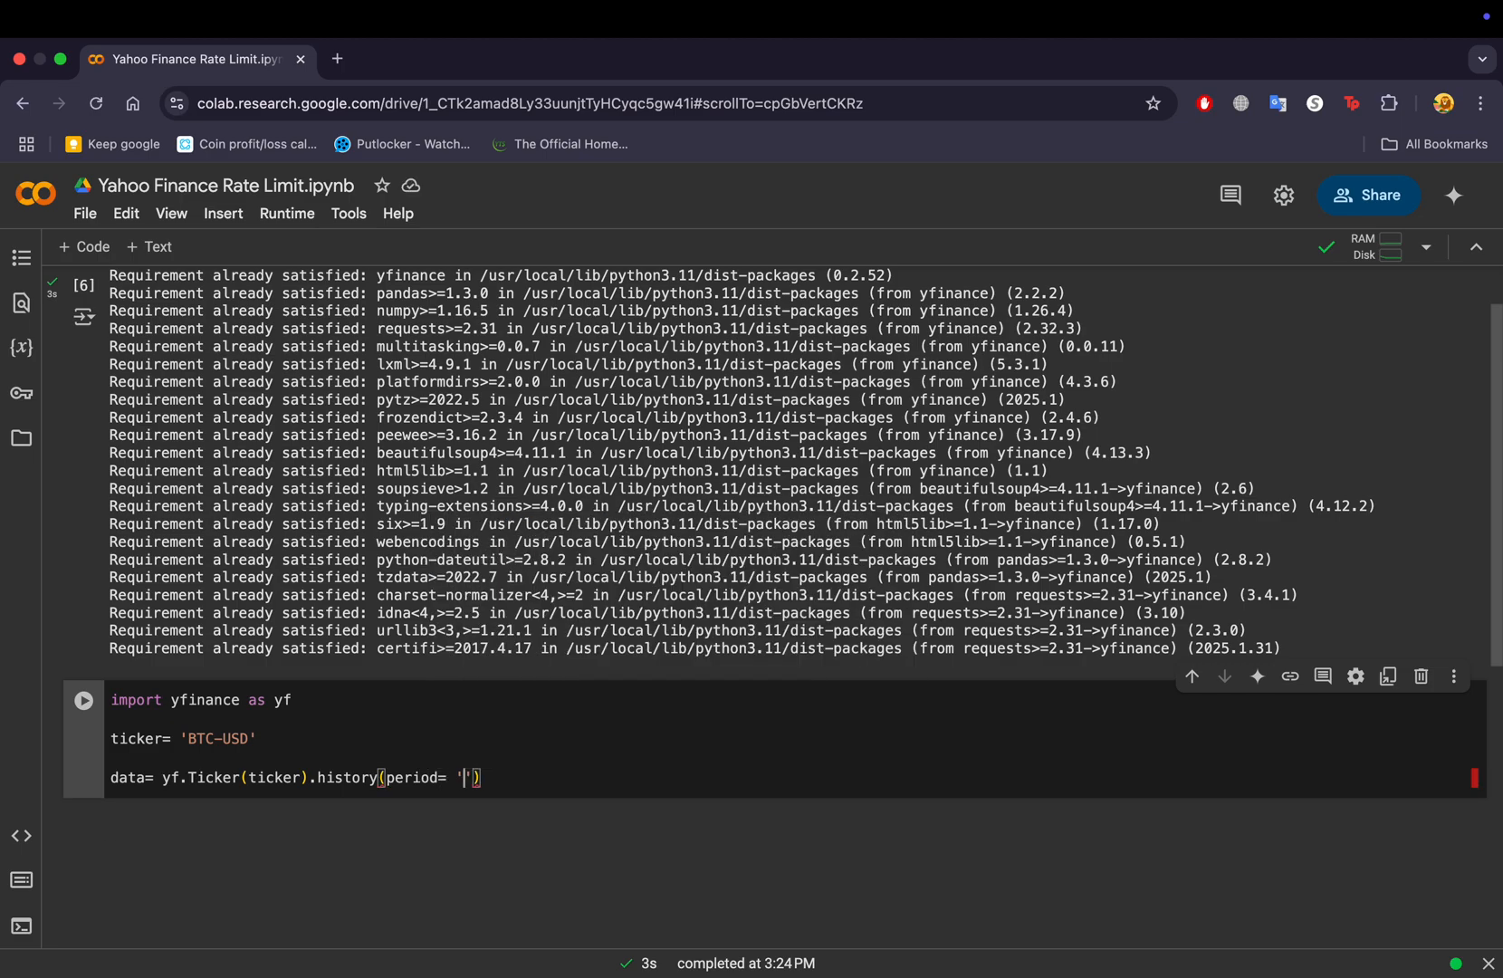
type("5y")
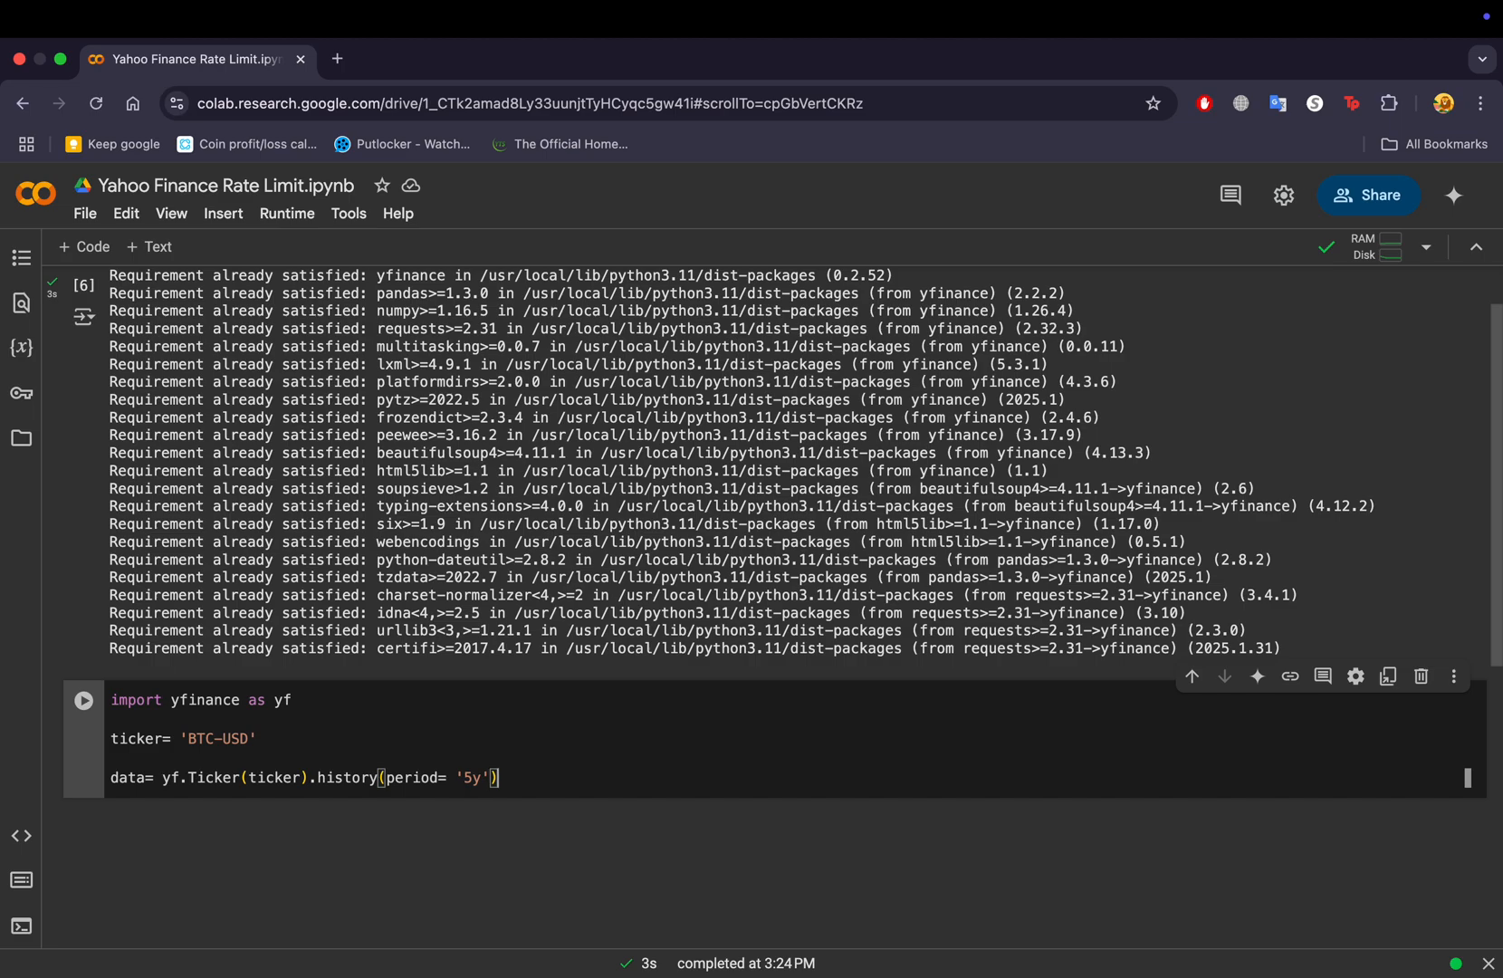
type("print")
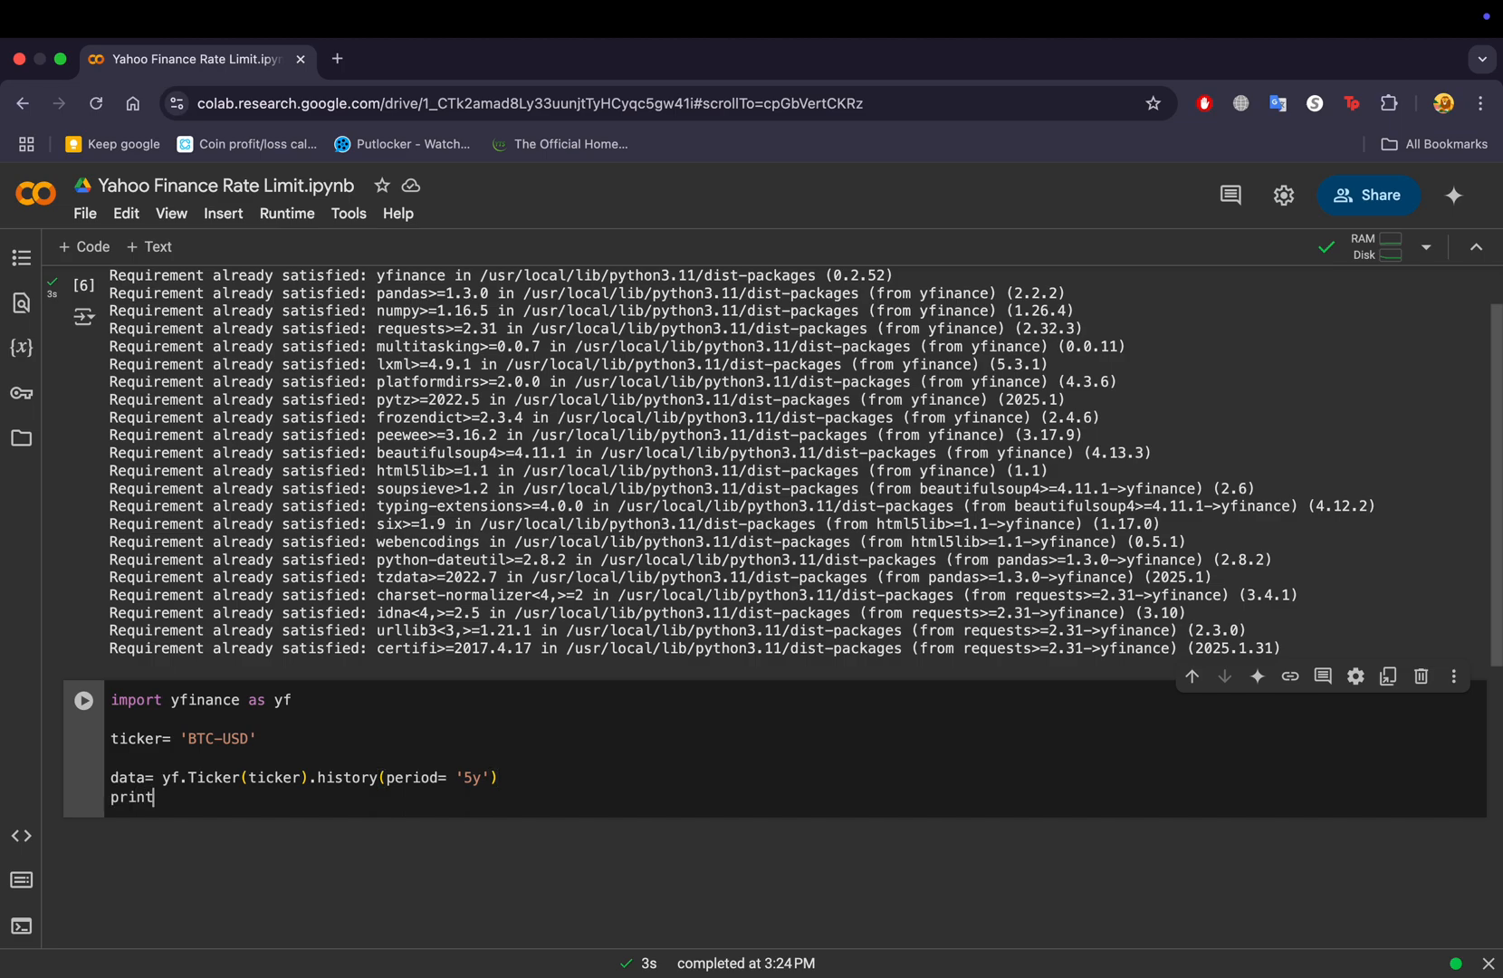
type("(data.head())")
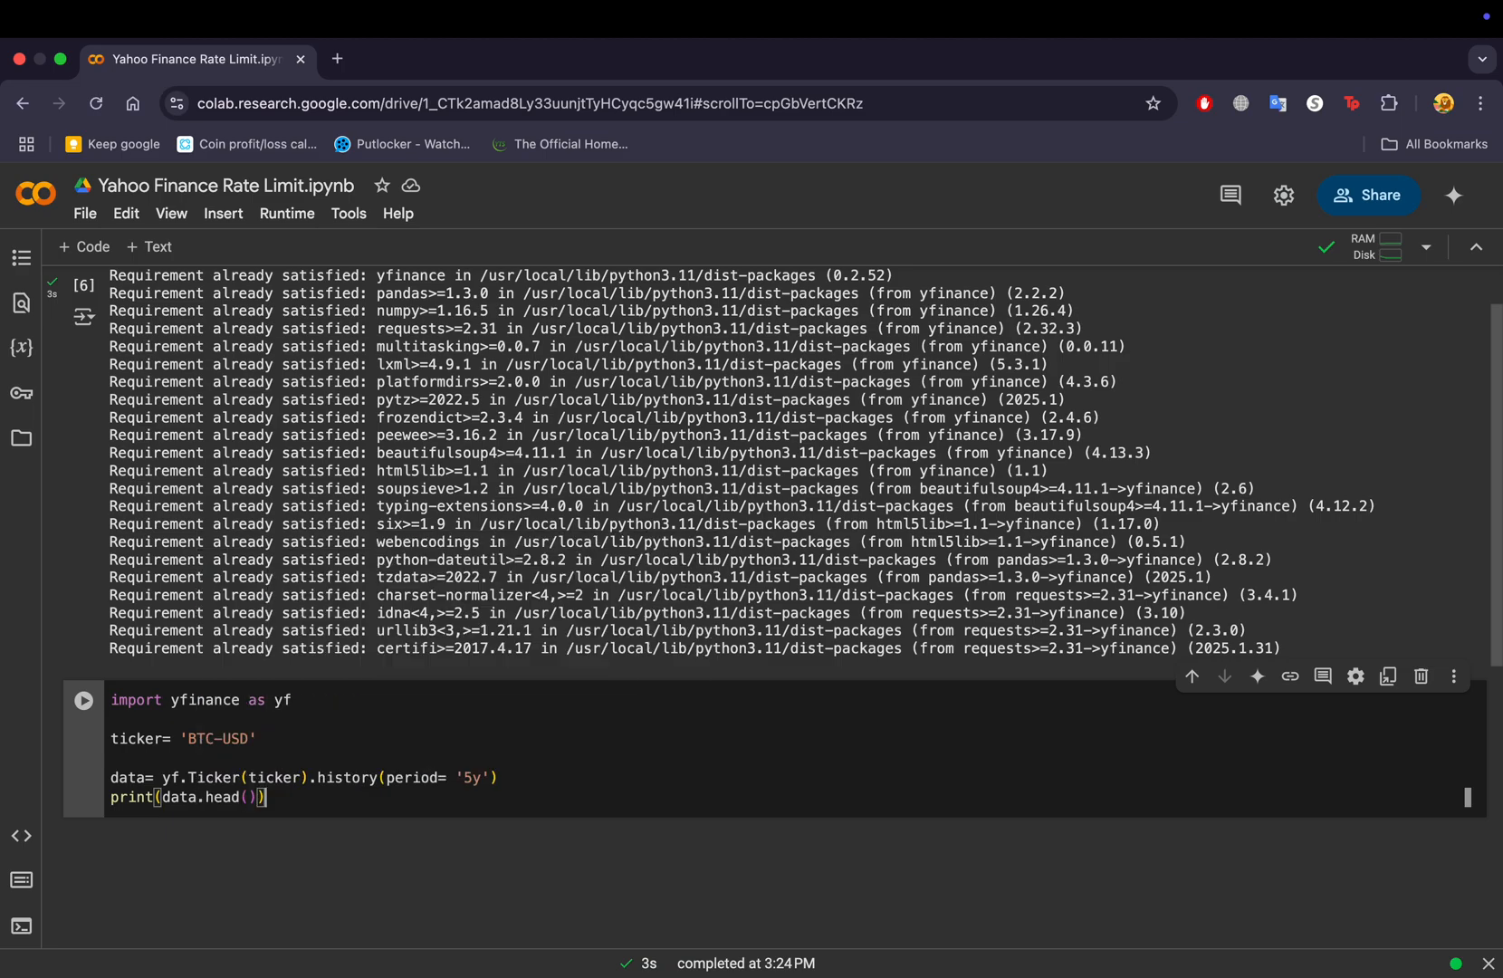
Run the BTC-USD history cell, which raises YFRateLimitError: Too Many Requests.
left_click(83, 701)
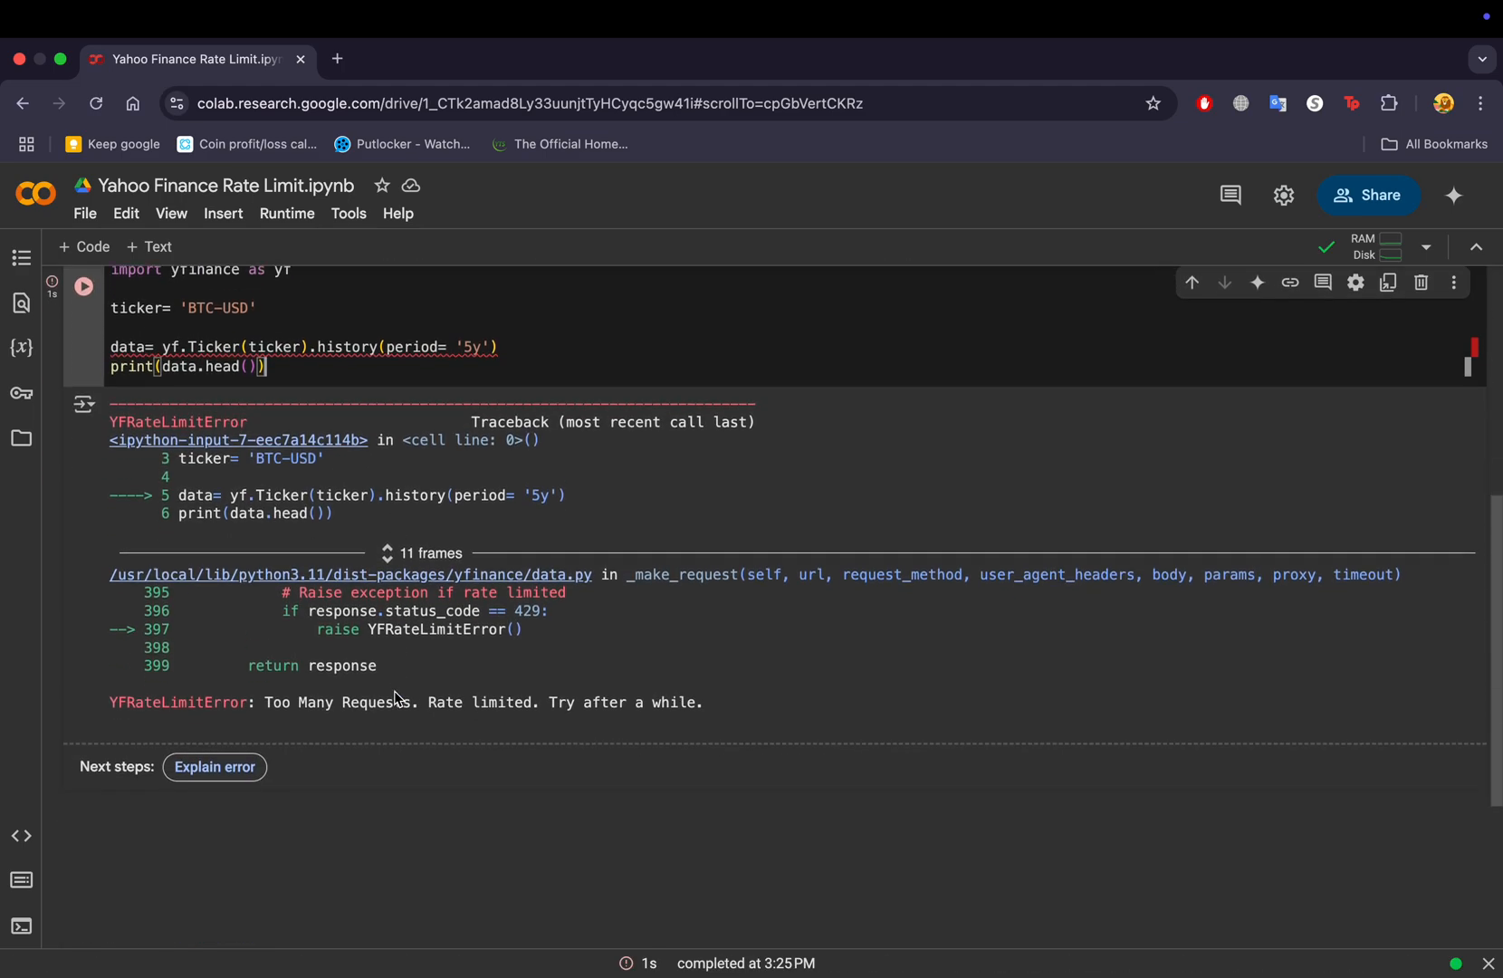
left_click_drag(266, 703, 688, 702)
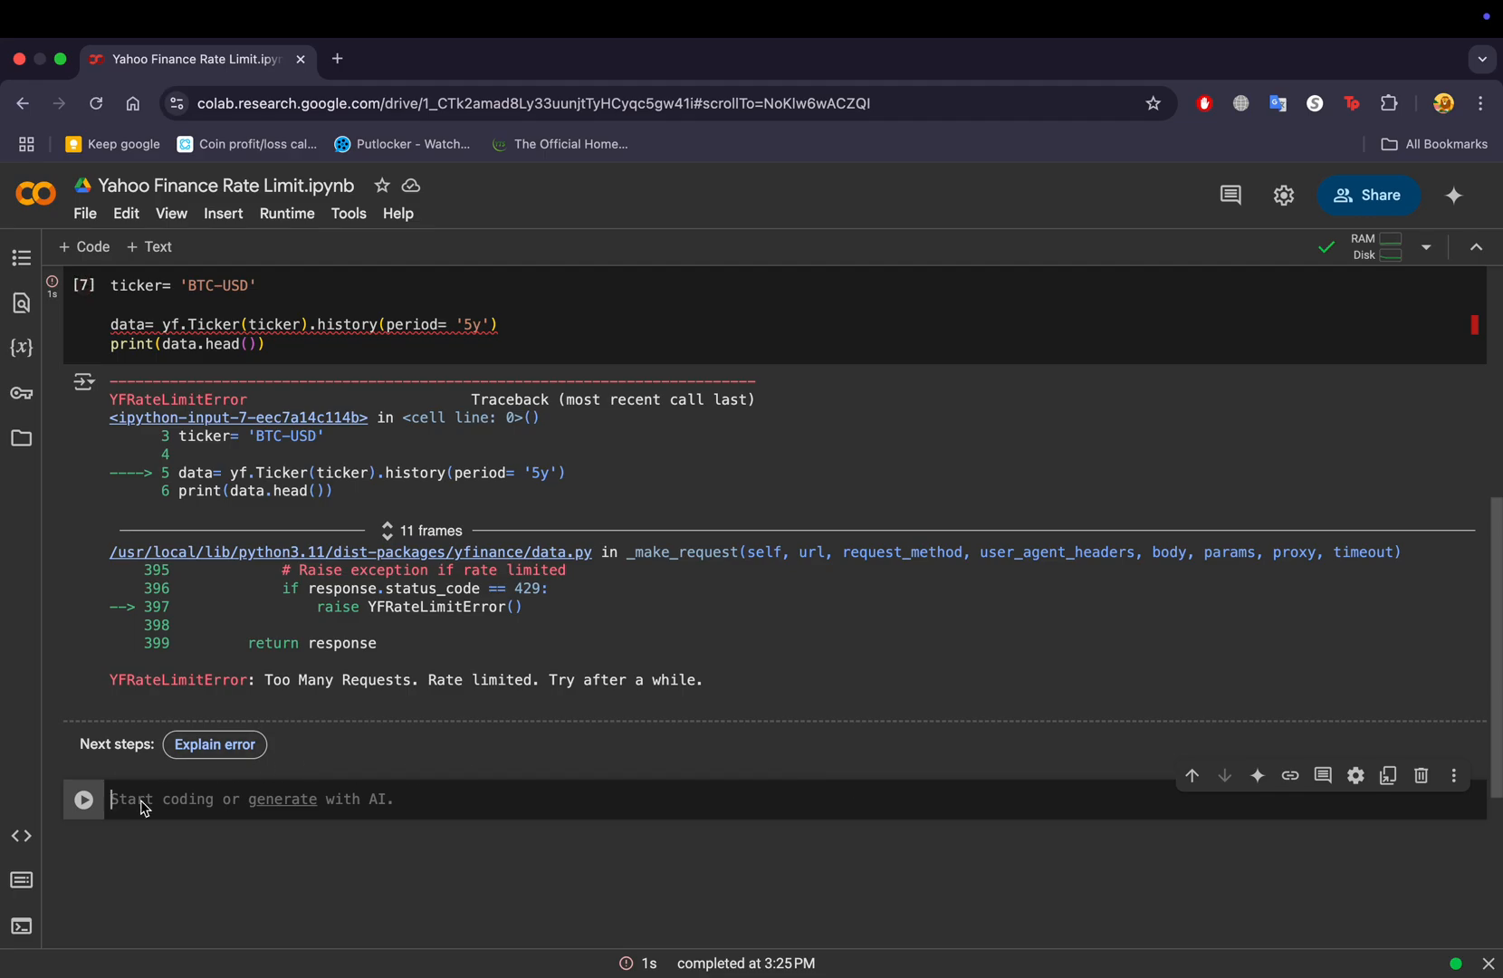
Start a yf.__version__ check cell and insert a new cell below the install cell.
type("yf.__v")
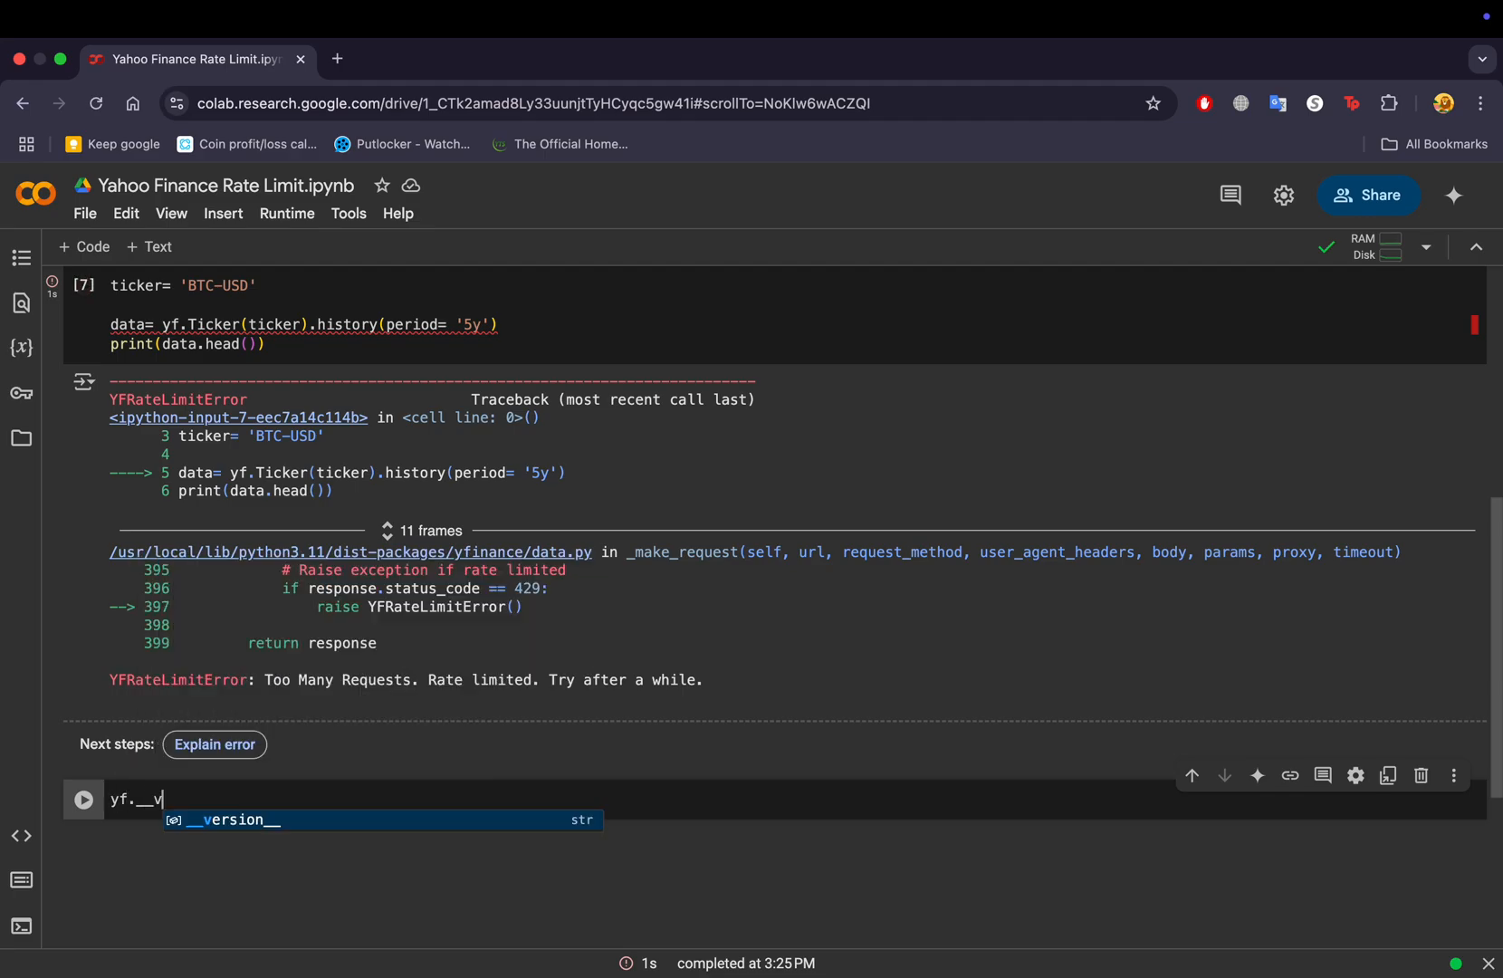
key("Tab")
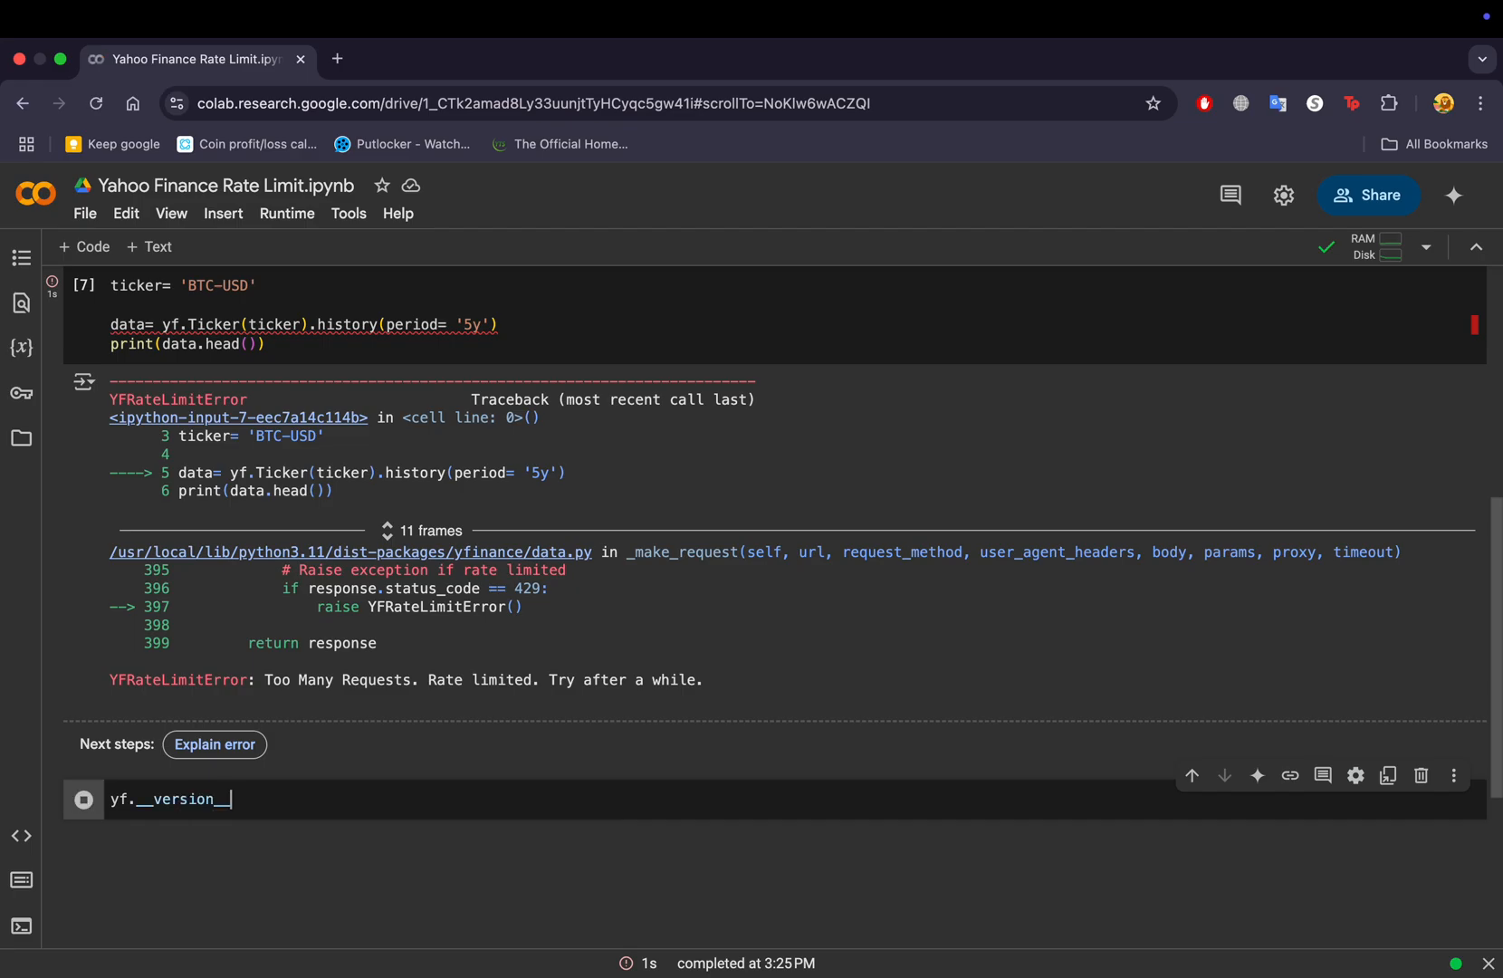
left_click(84, 798)
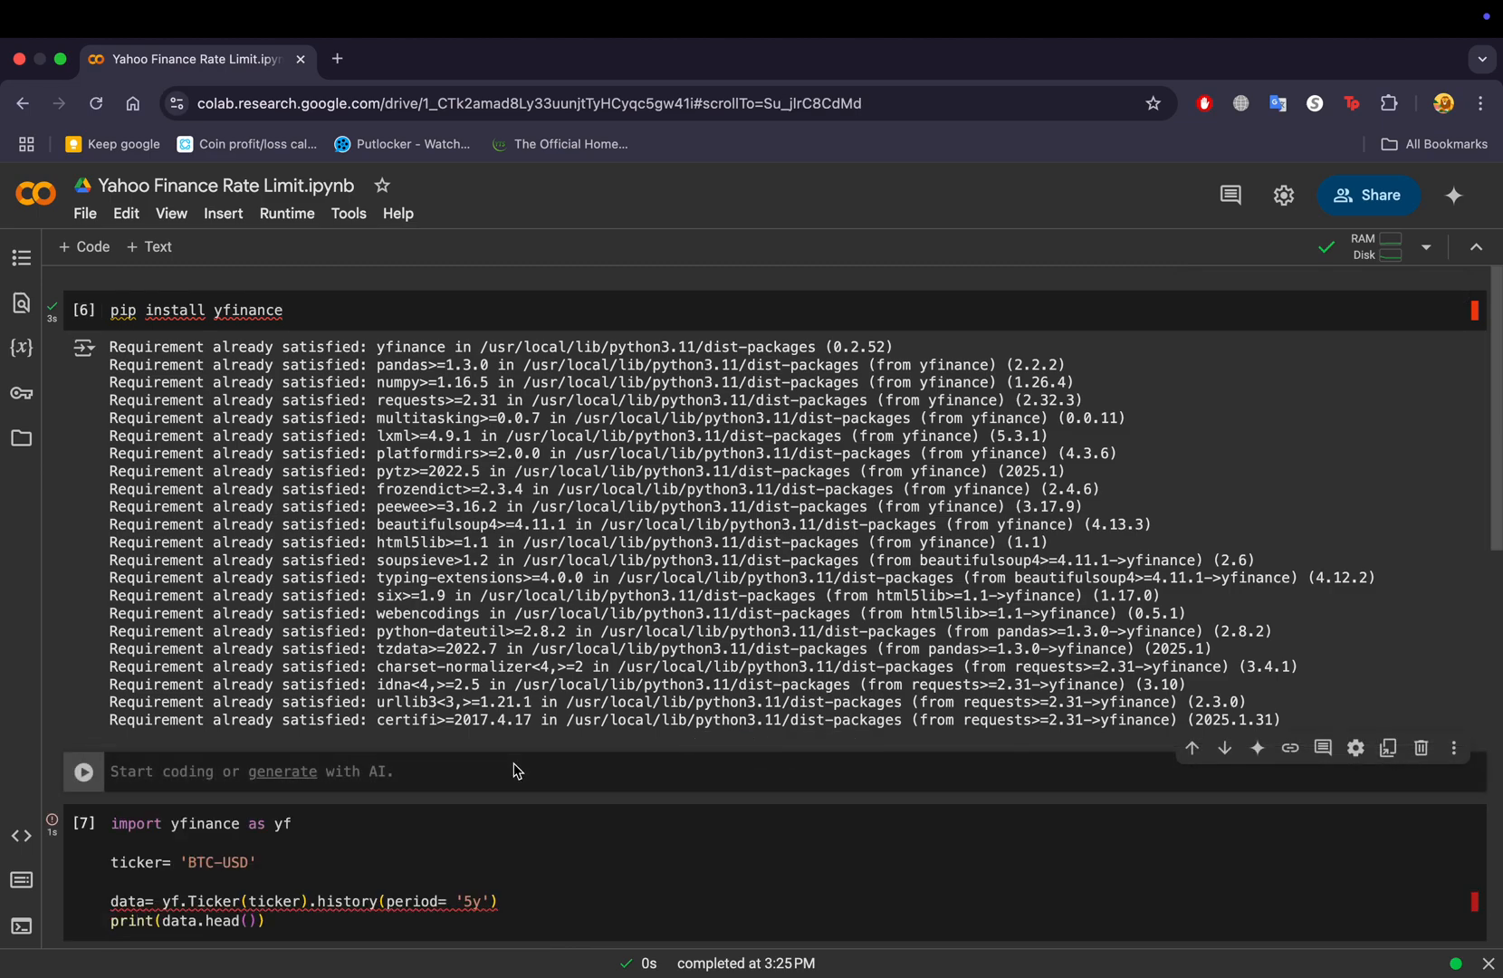
Run 'pip install --upgrade yfinance', downloading version 0.2.54 over 0.2.52.
type("pip install")
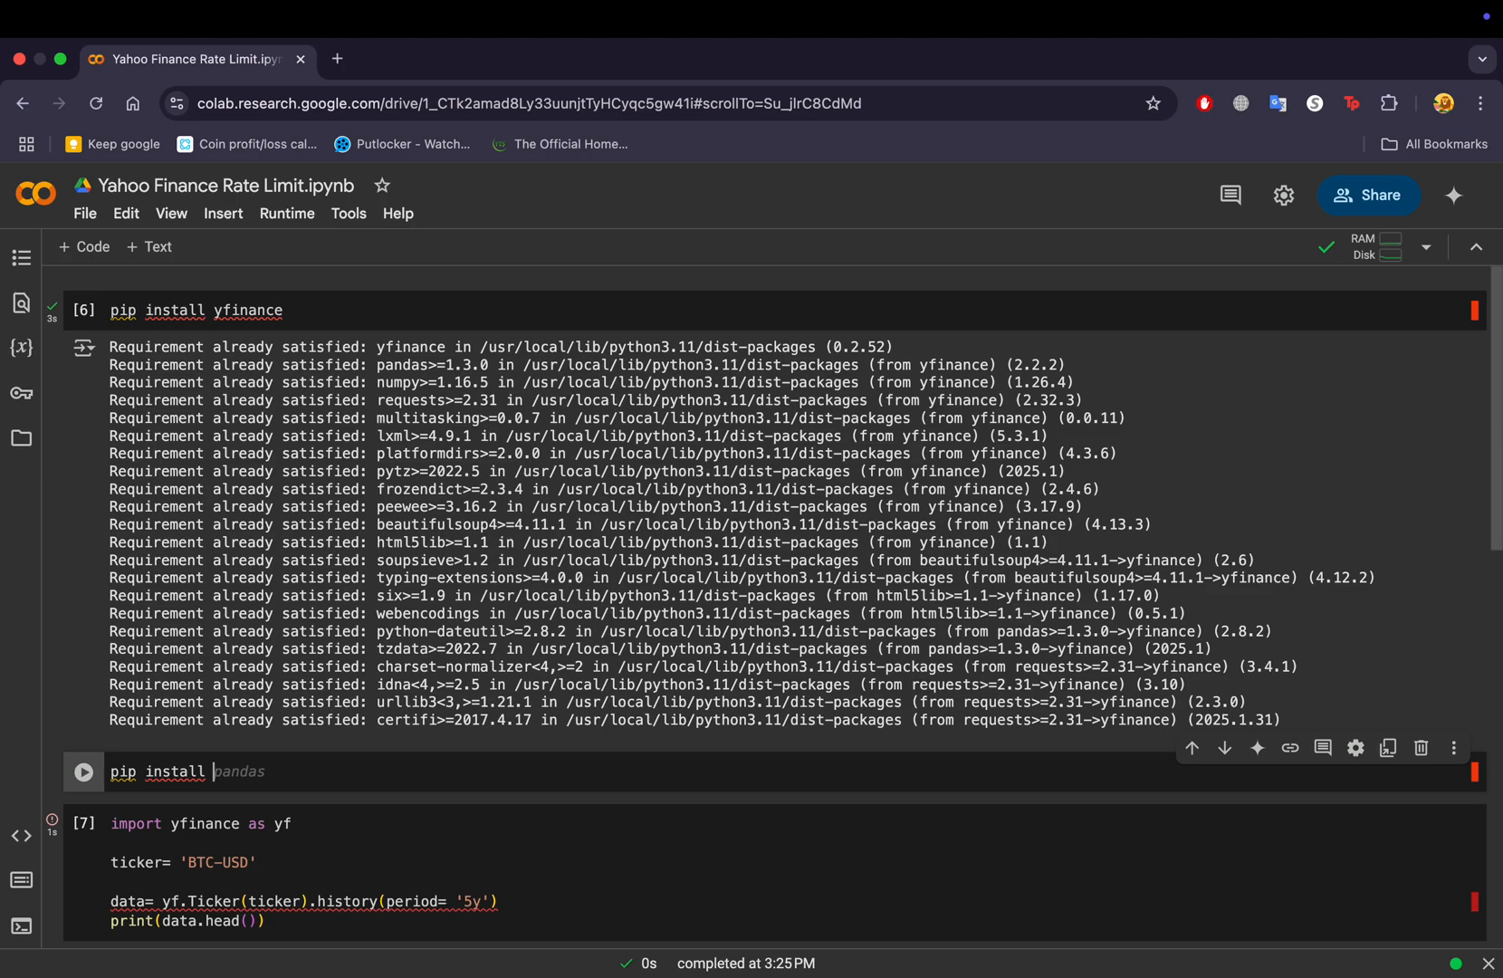
type("--u")
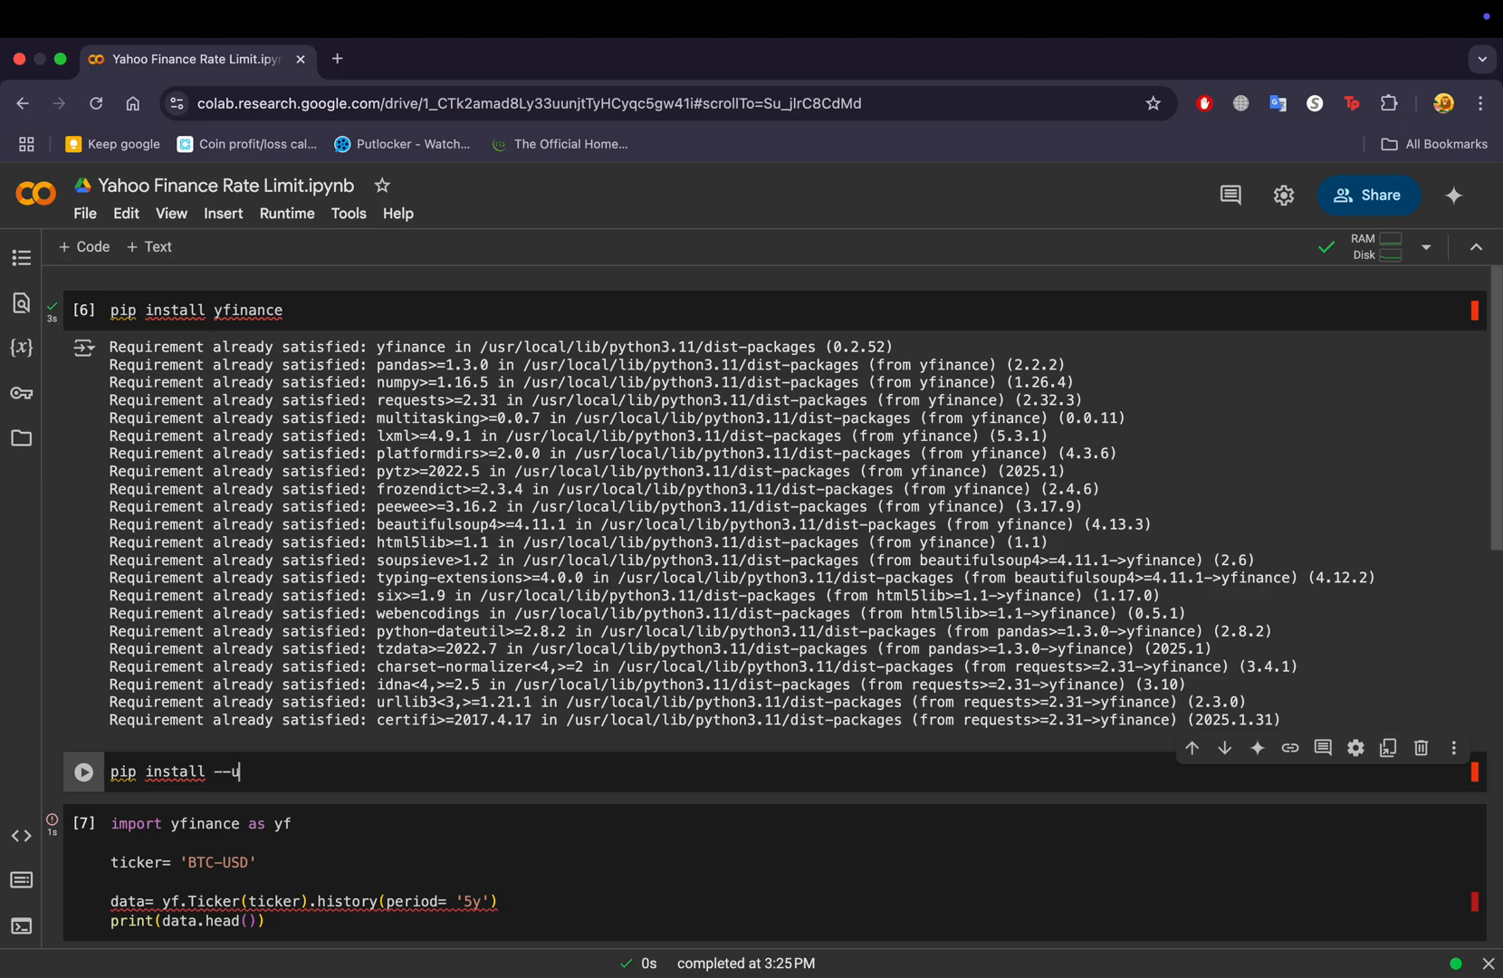
type("pgrade")
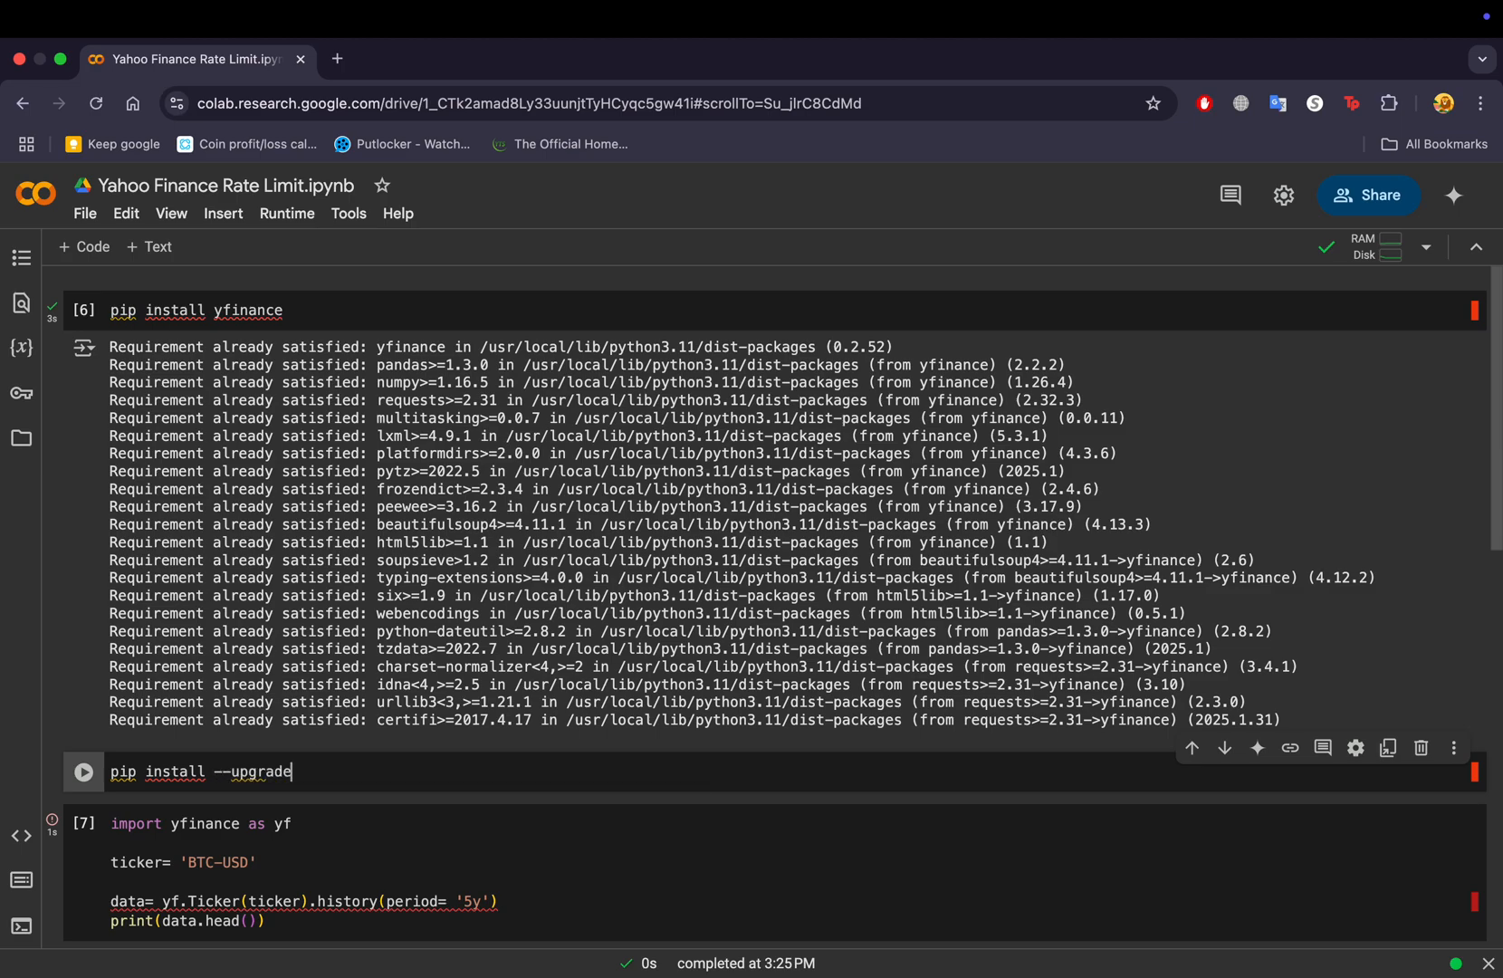
type("yfinan")
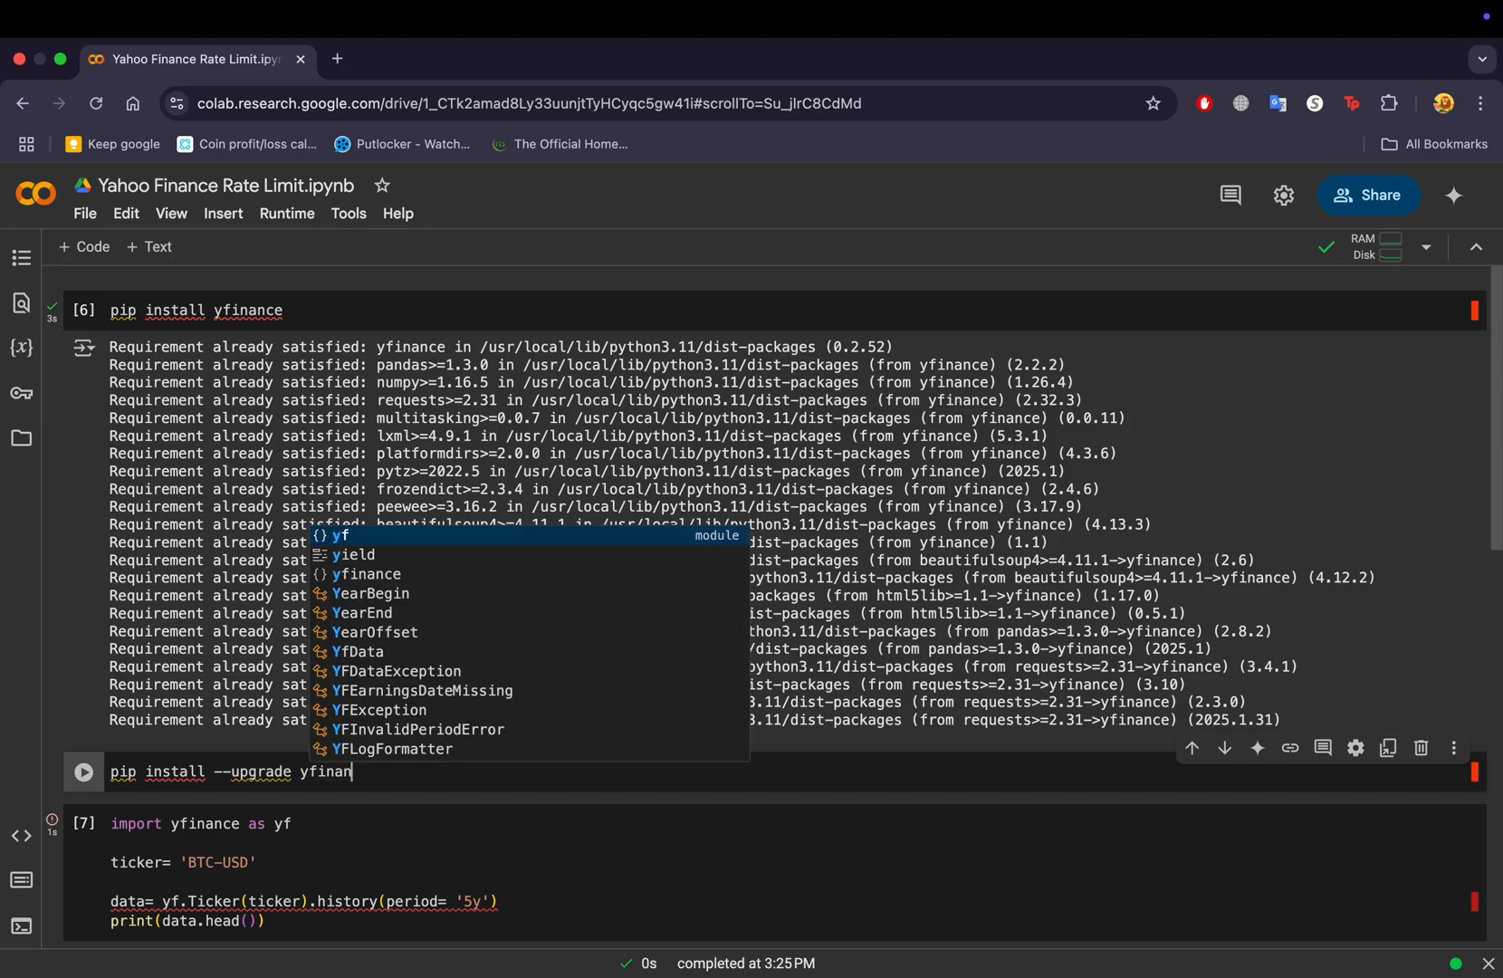
type("ce")
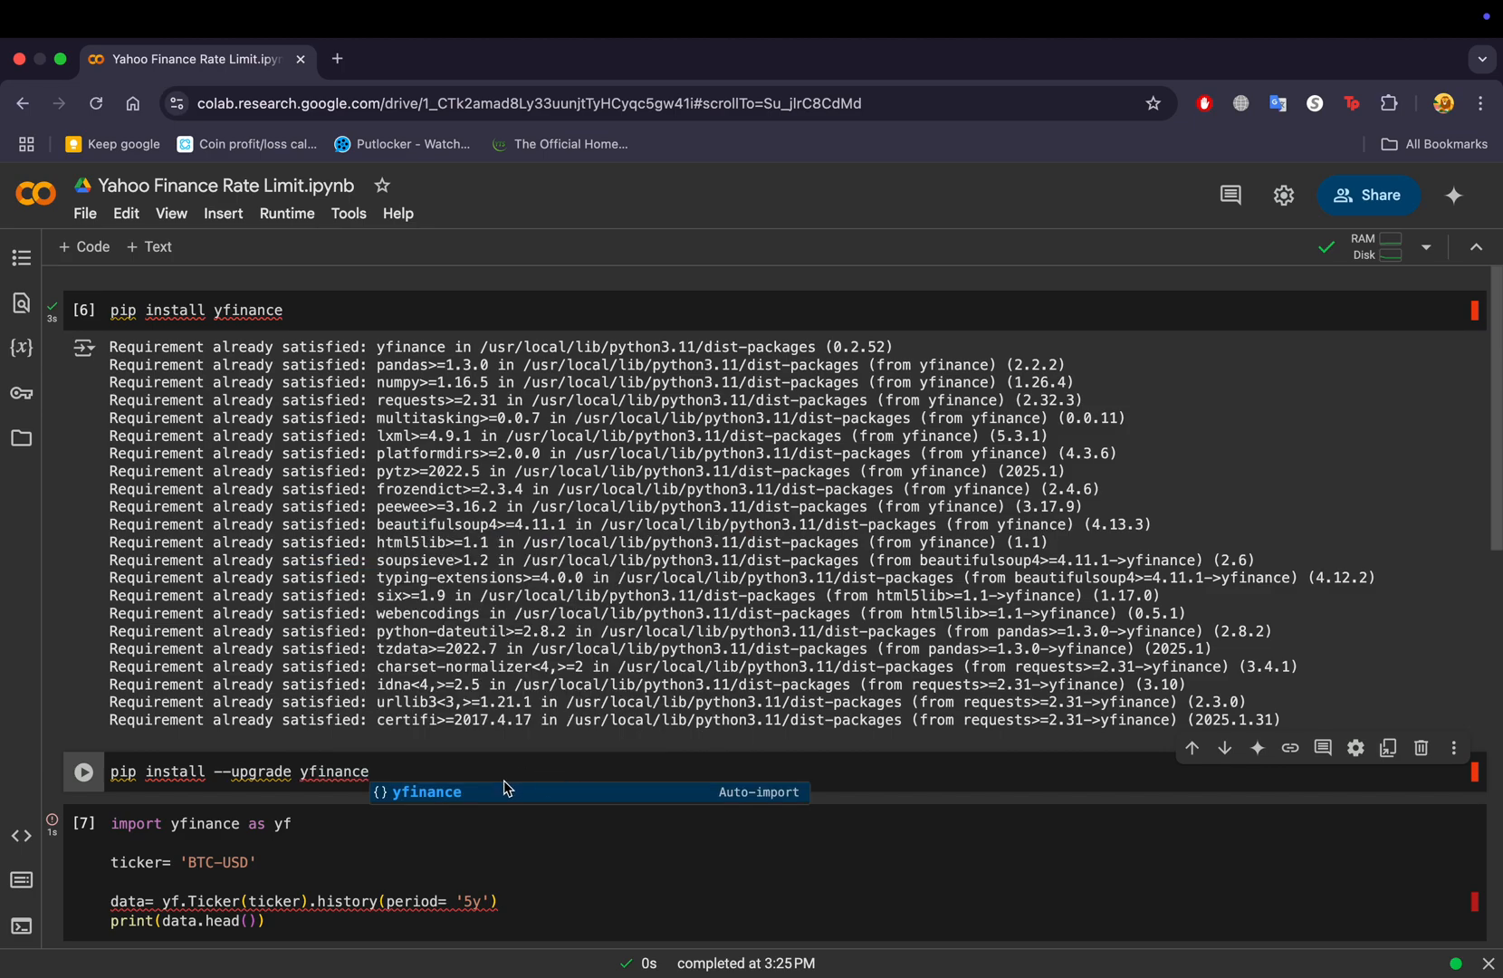
key("Backspace")
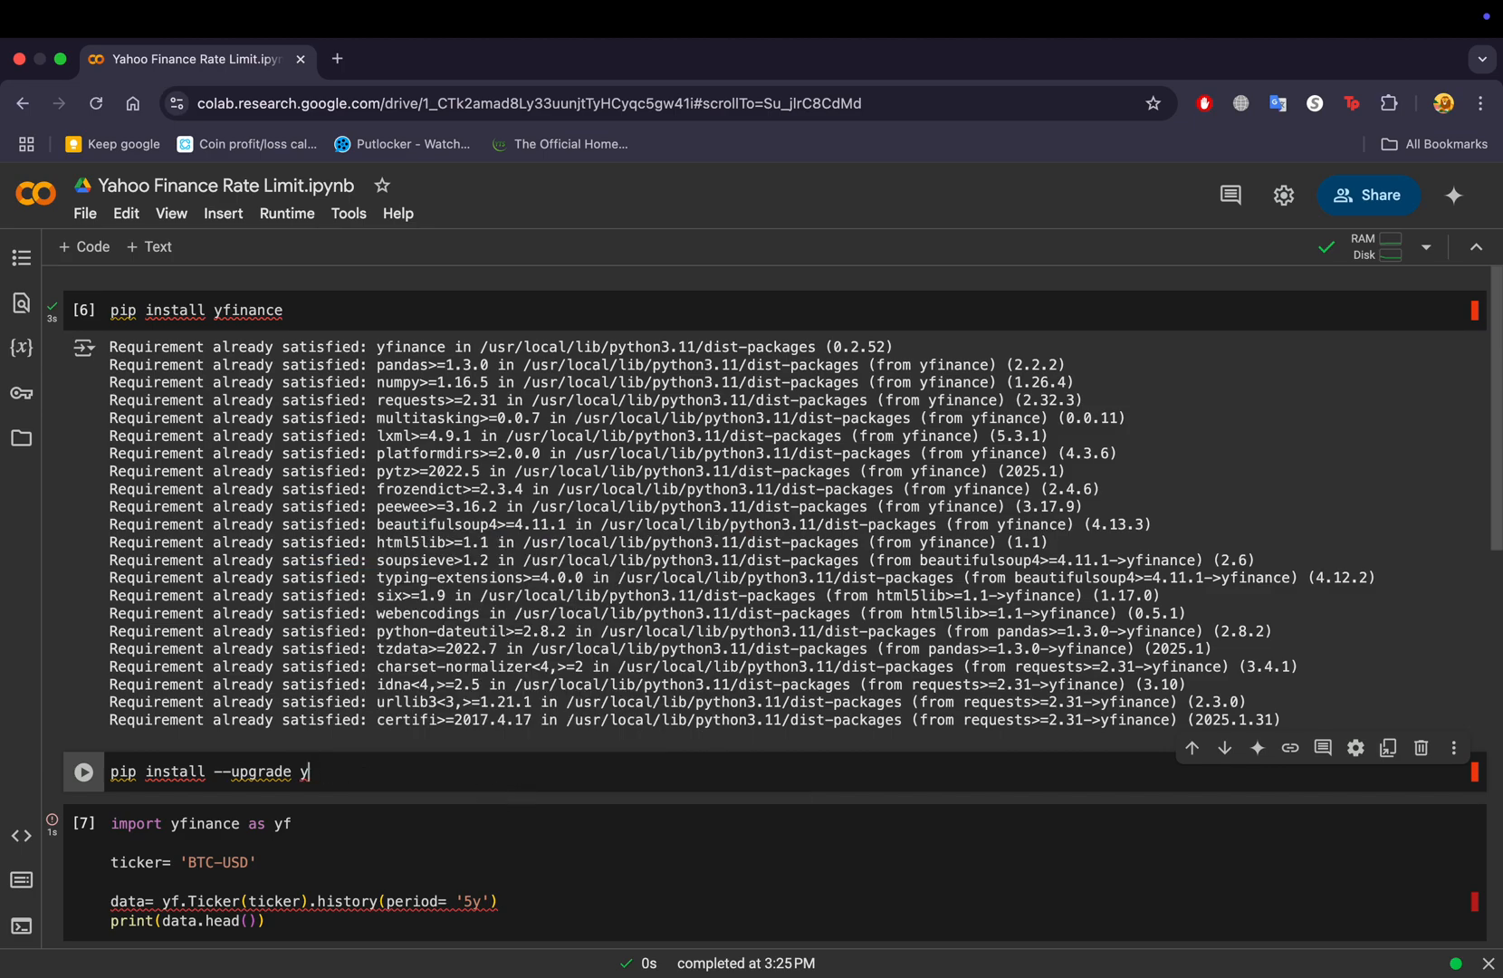
type("f")
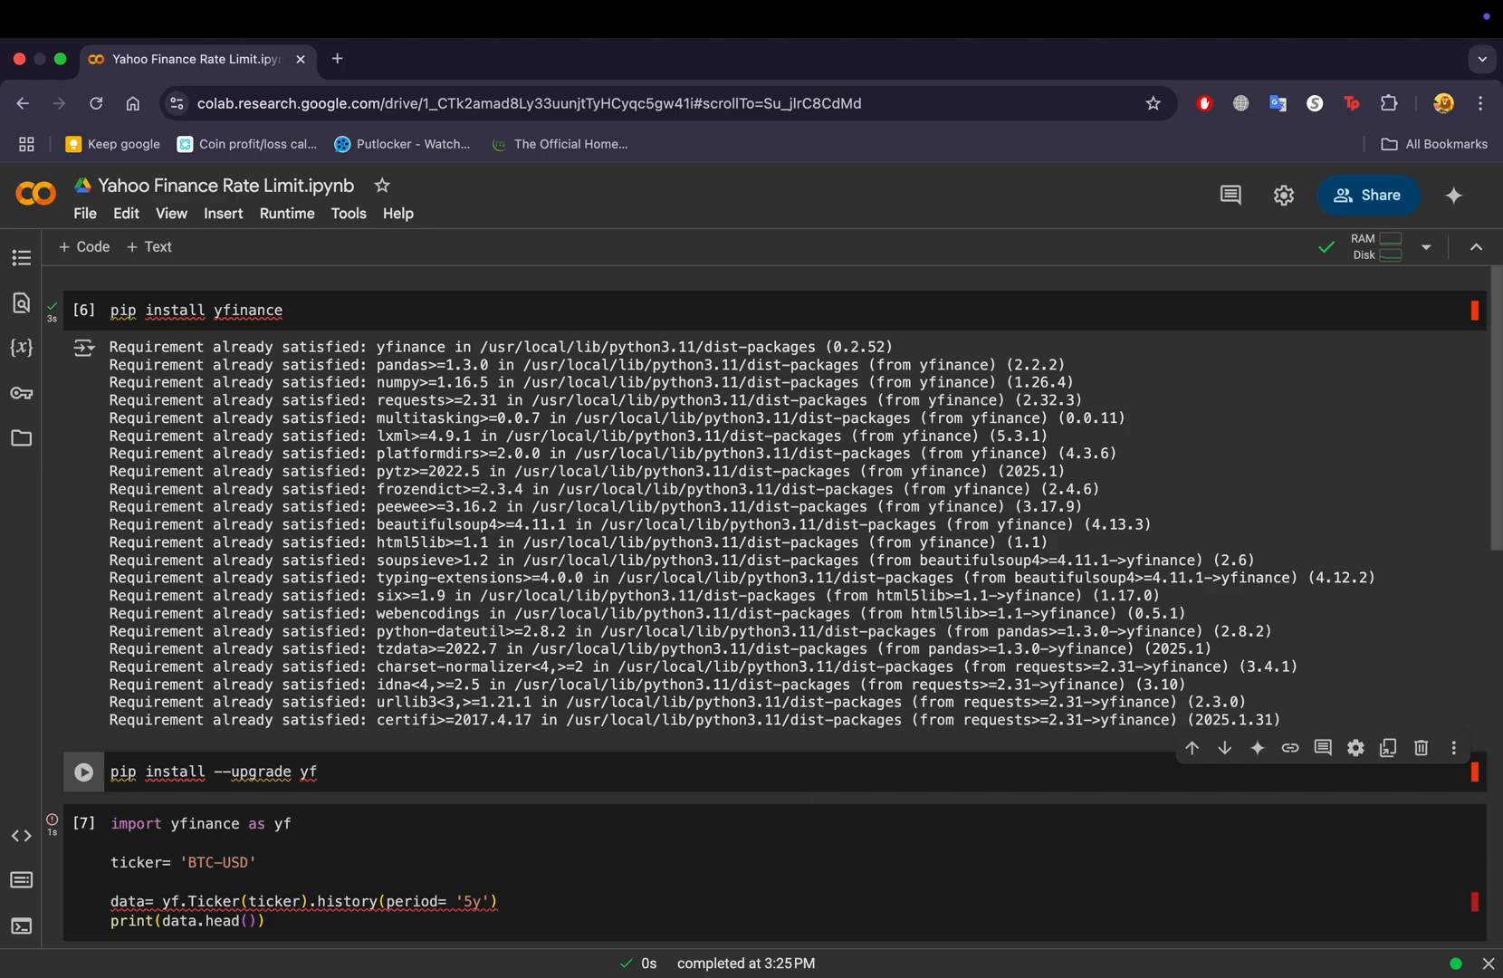
type("inance")
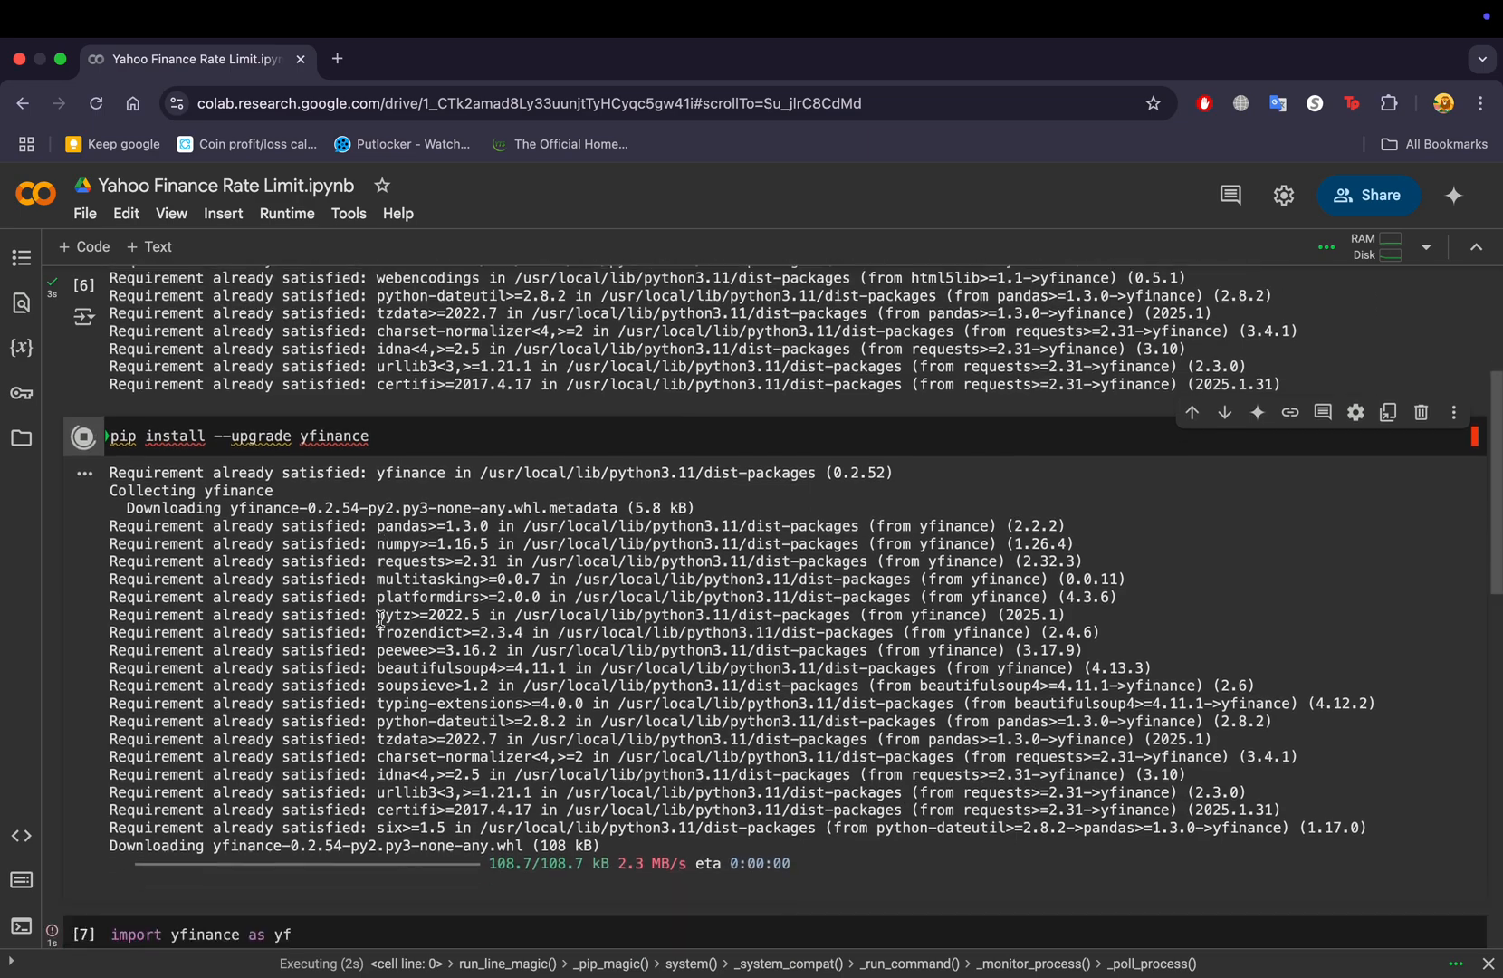
Restart the Colab session so the upgraded yfinance 0.2.54 takes effect.
left_click(170, 884)
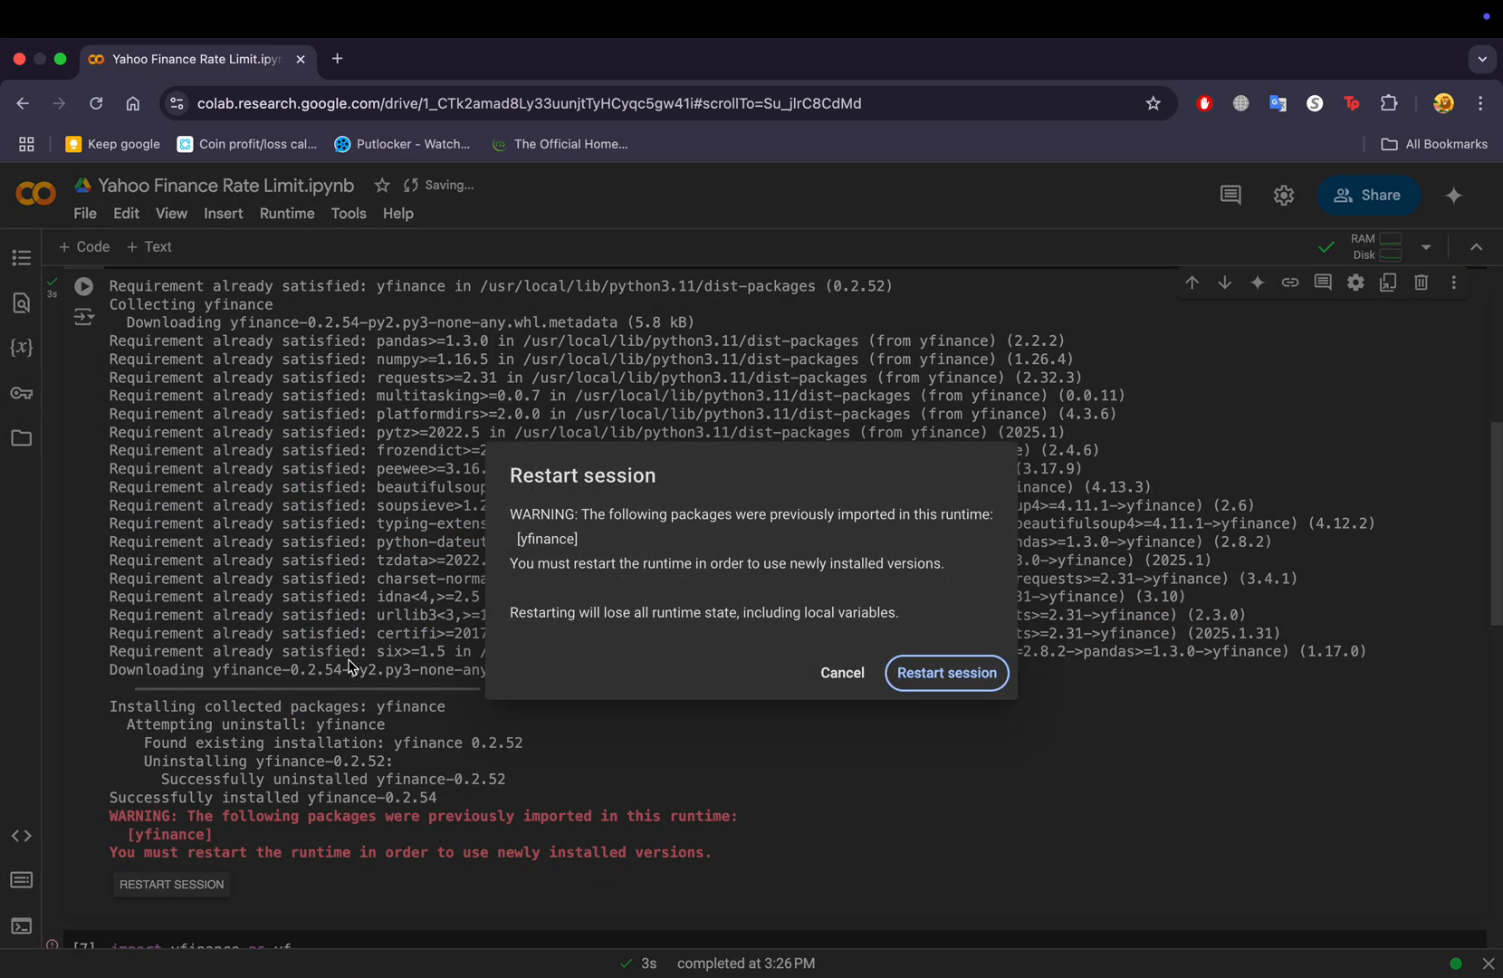
left_click(945, 672)
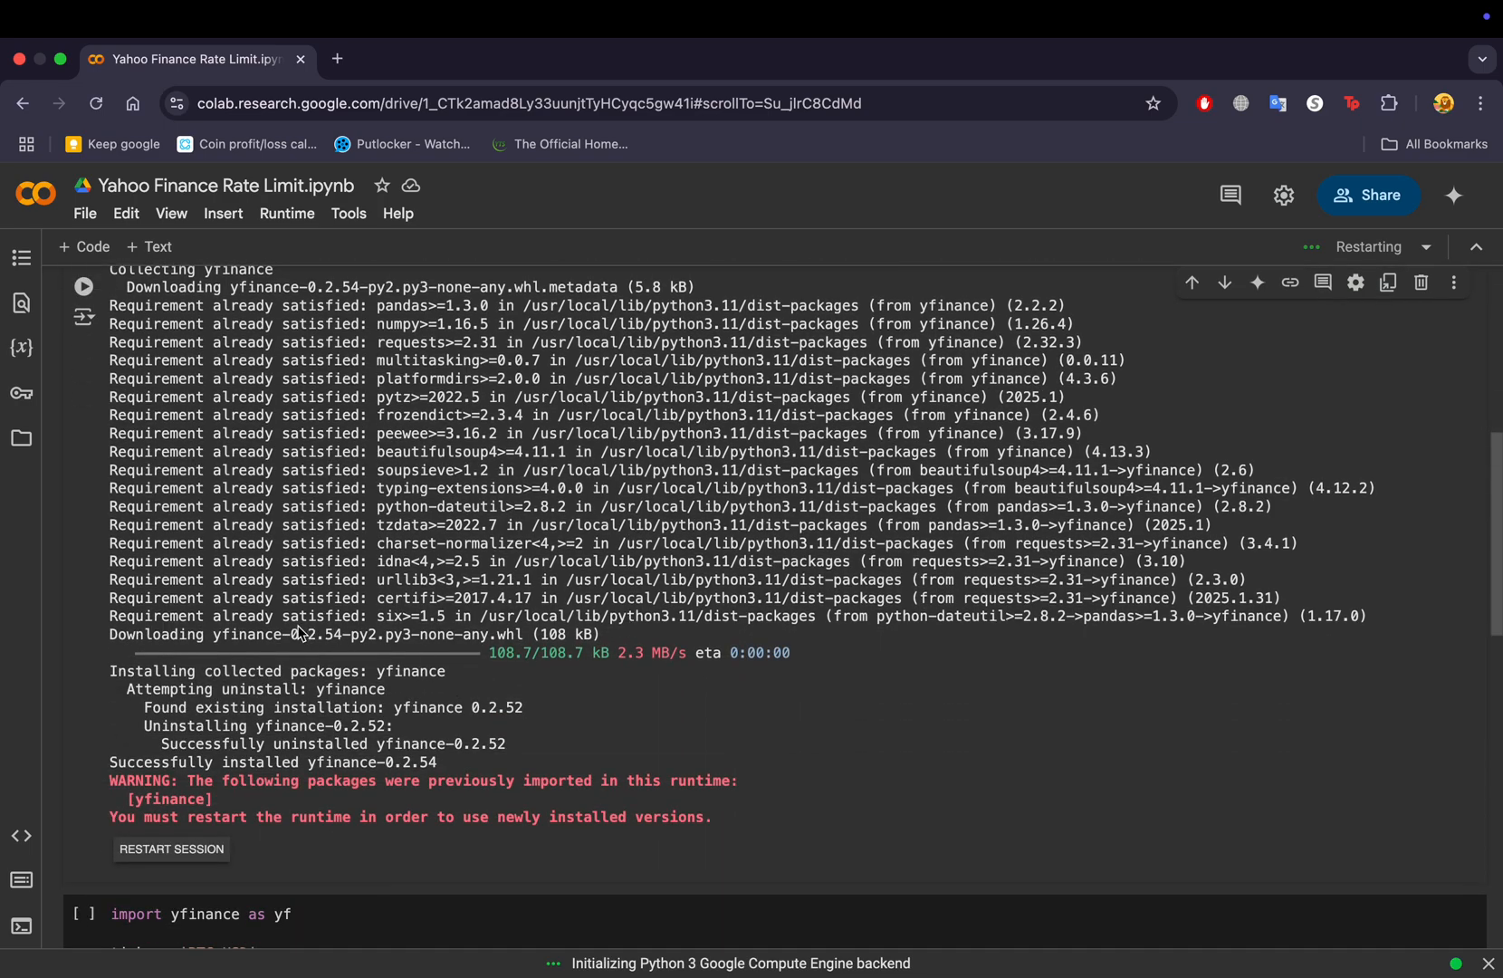
scroll("down", 3)
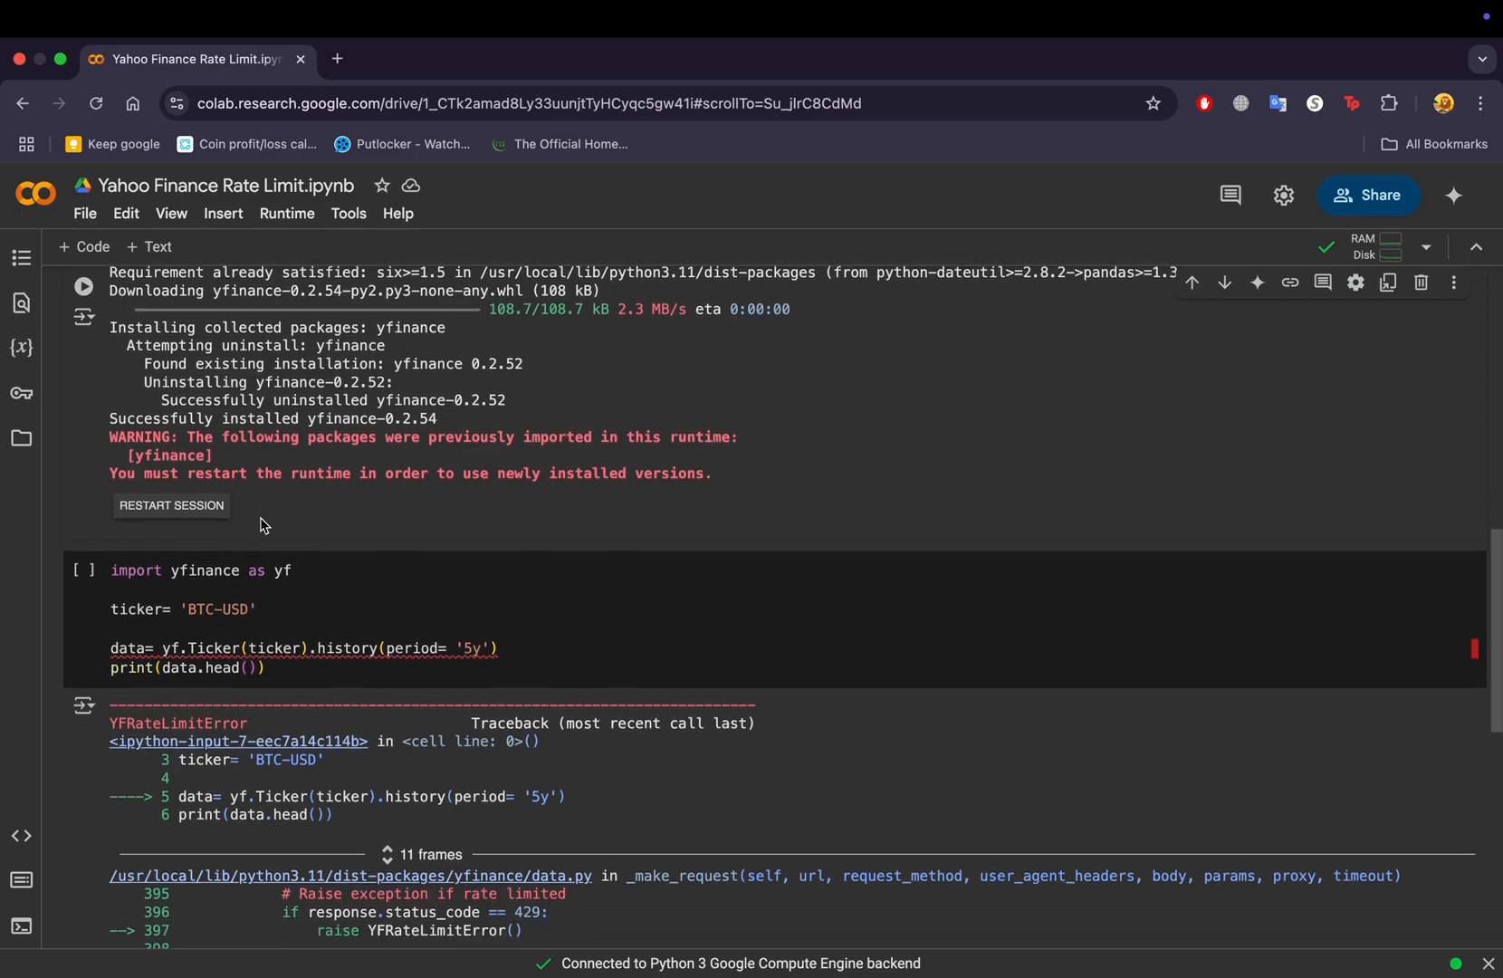
scroll("down", 3)
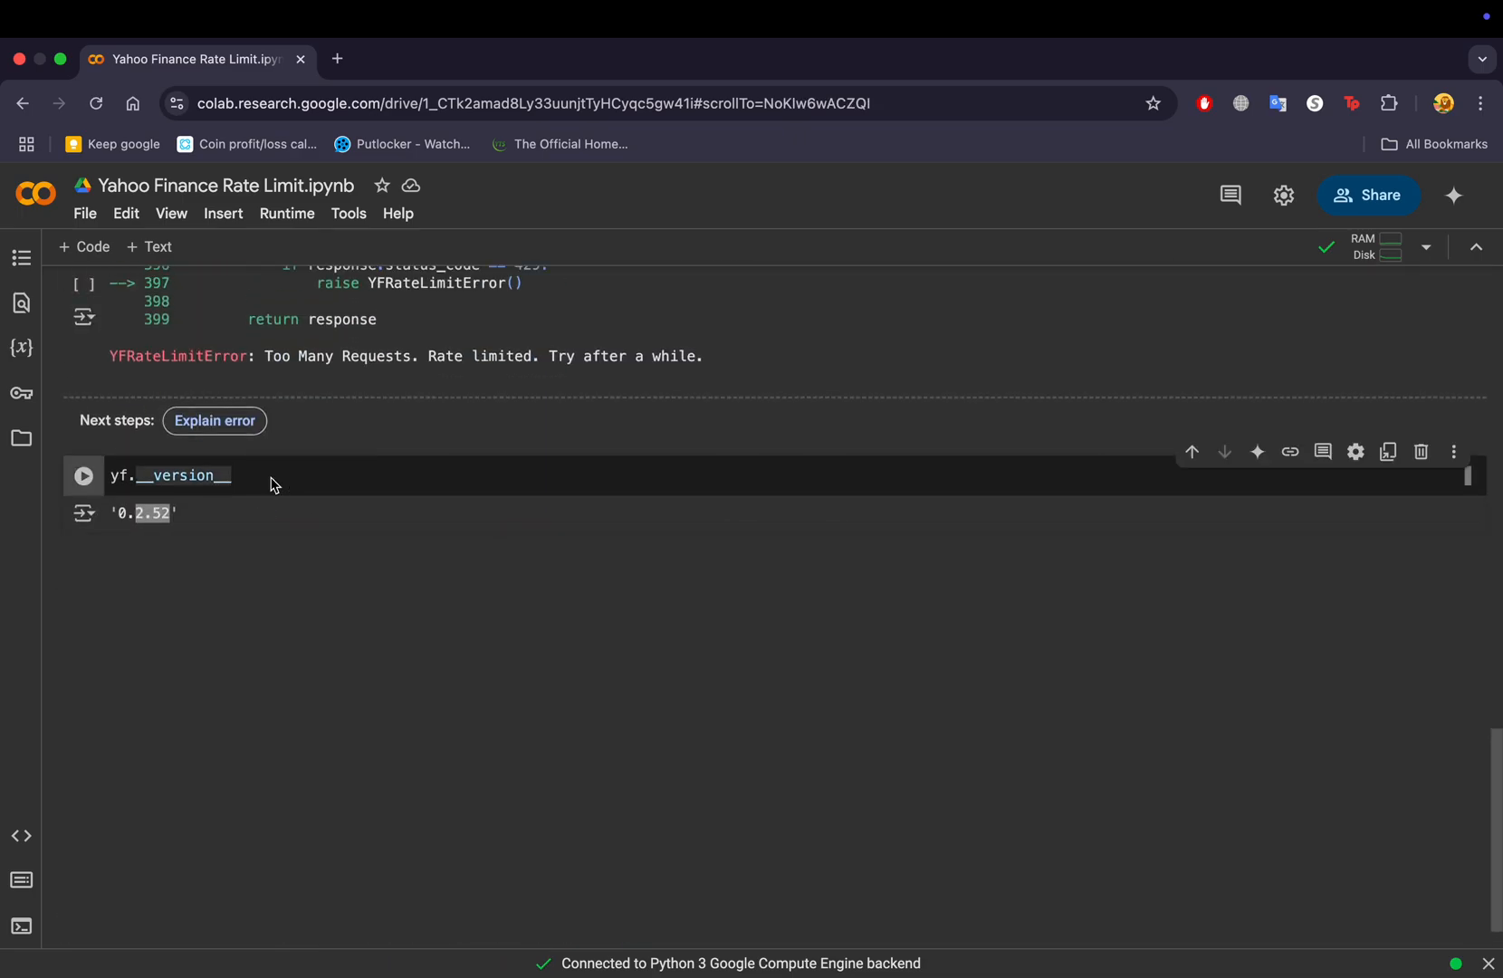
Rerun yf.__version__, which raises NameError: name 'yf' is not defined.
left_click(83, 476)
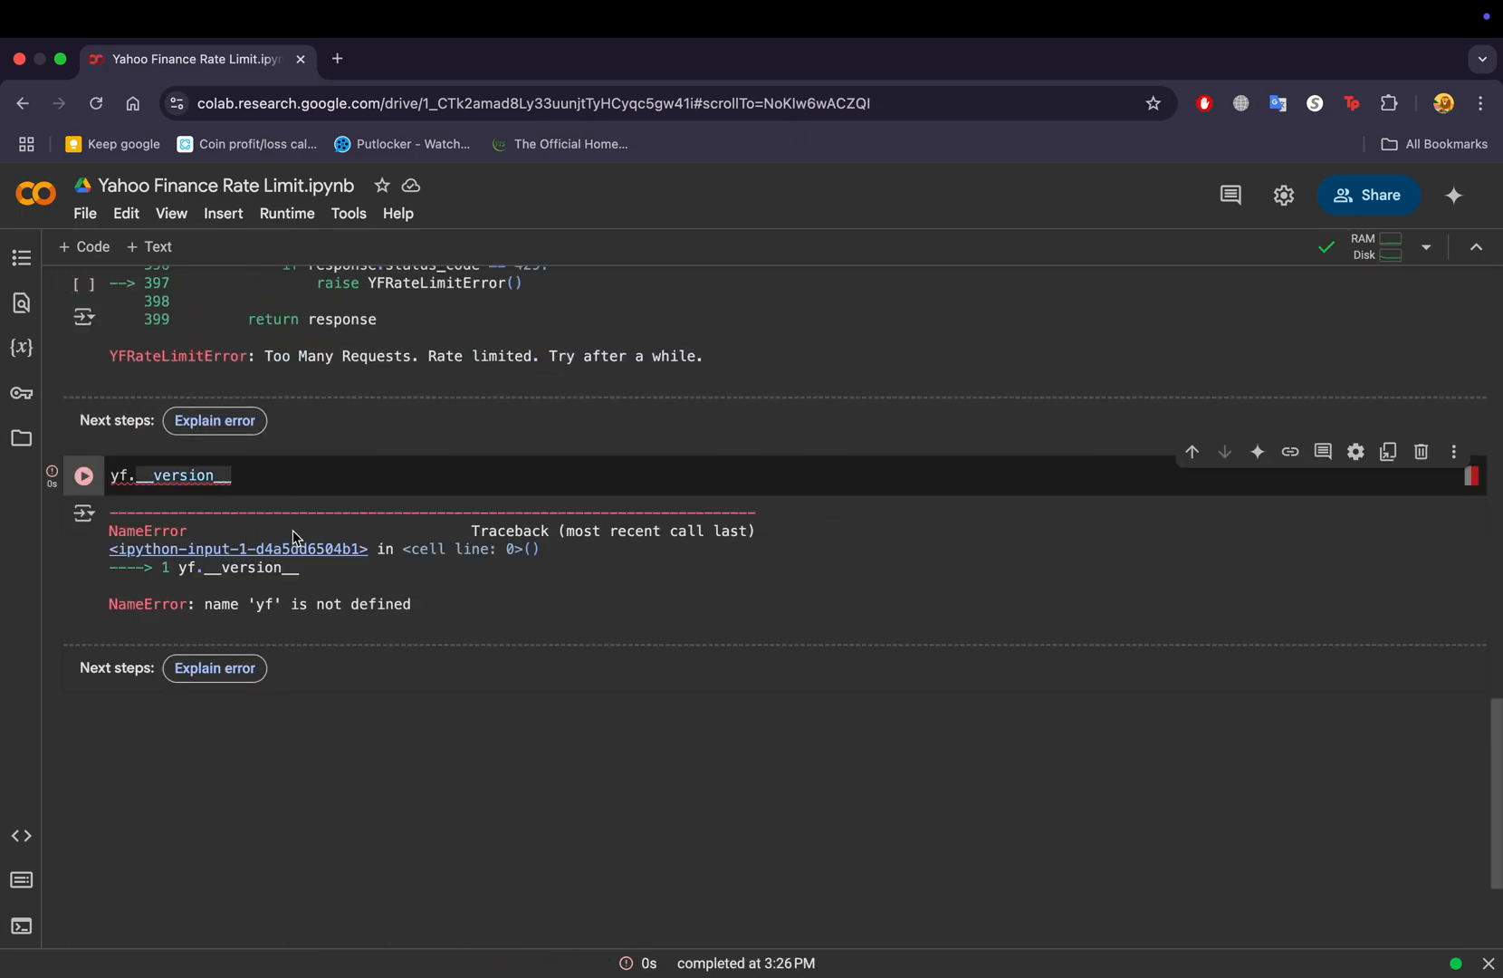
scroll("down", 3)
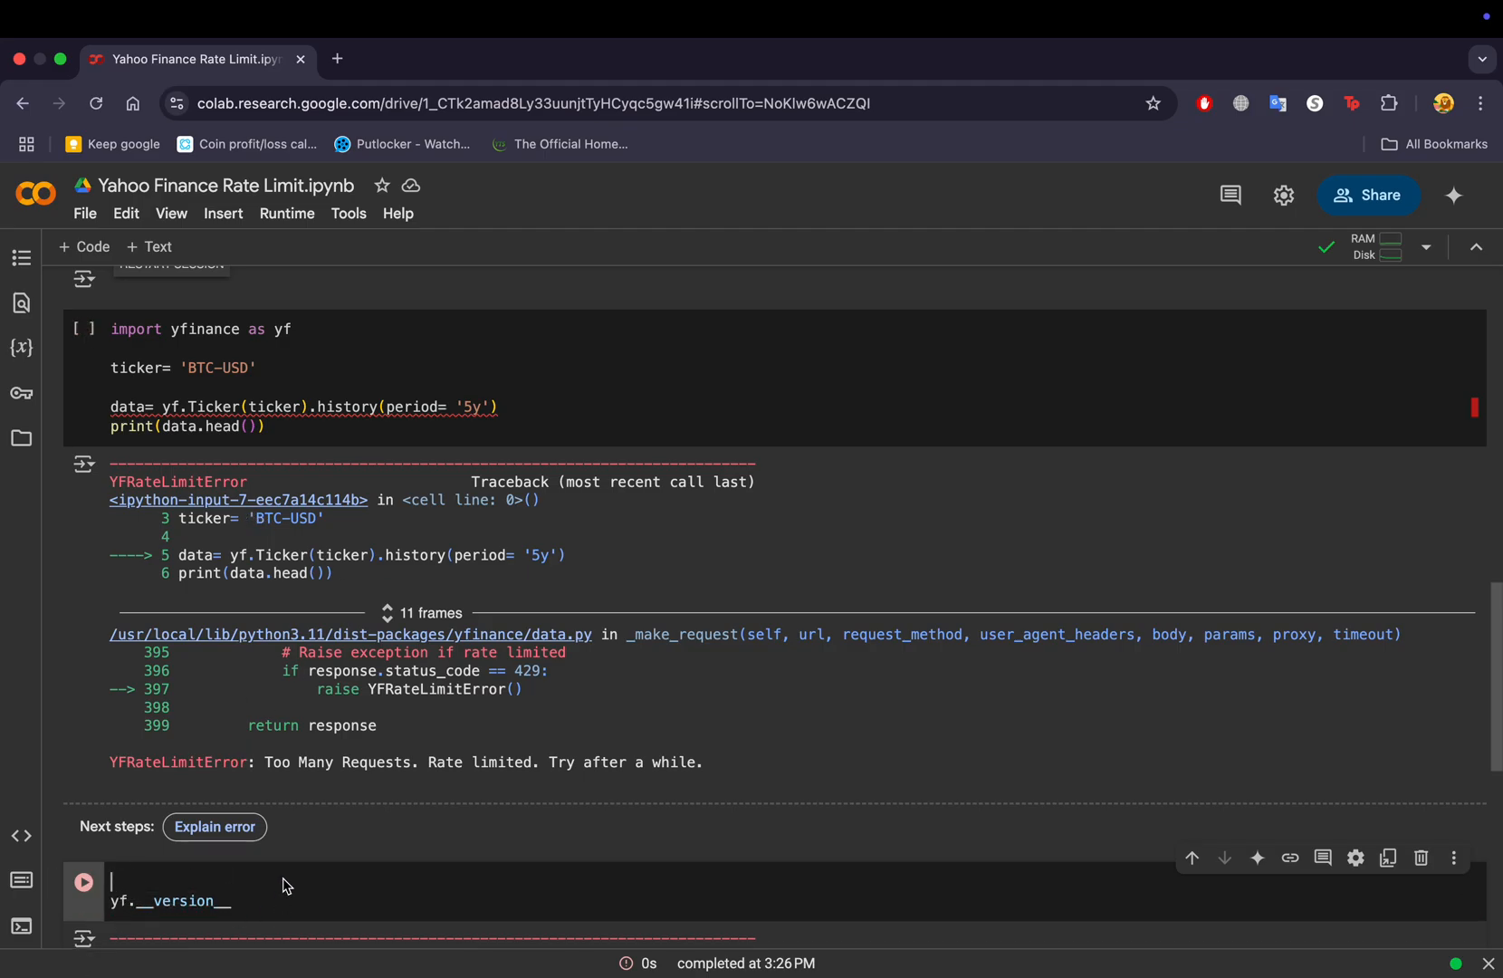
Add 'import yfinance as yf' to the version cell and rerun it, showing '0.2.54'.
type("import")
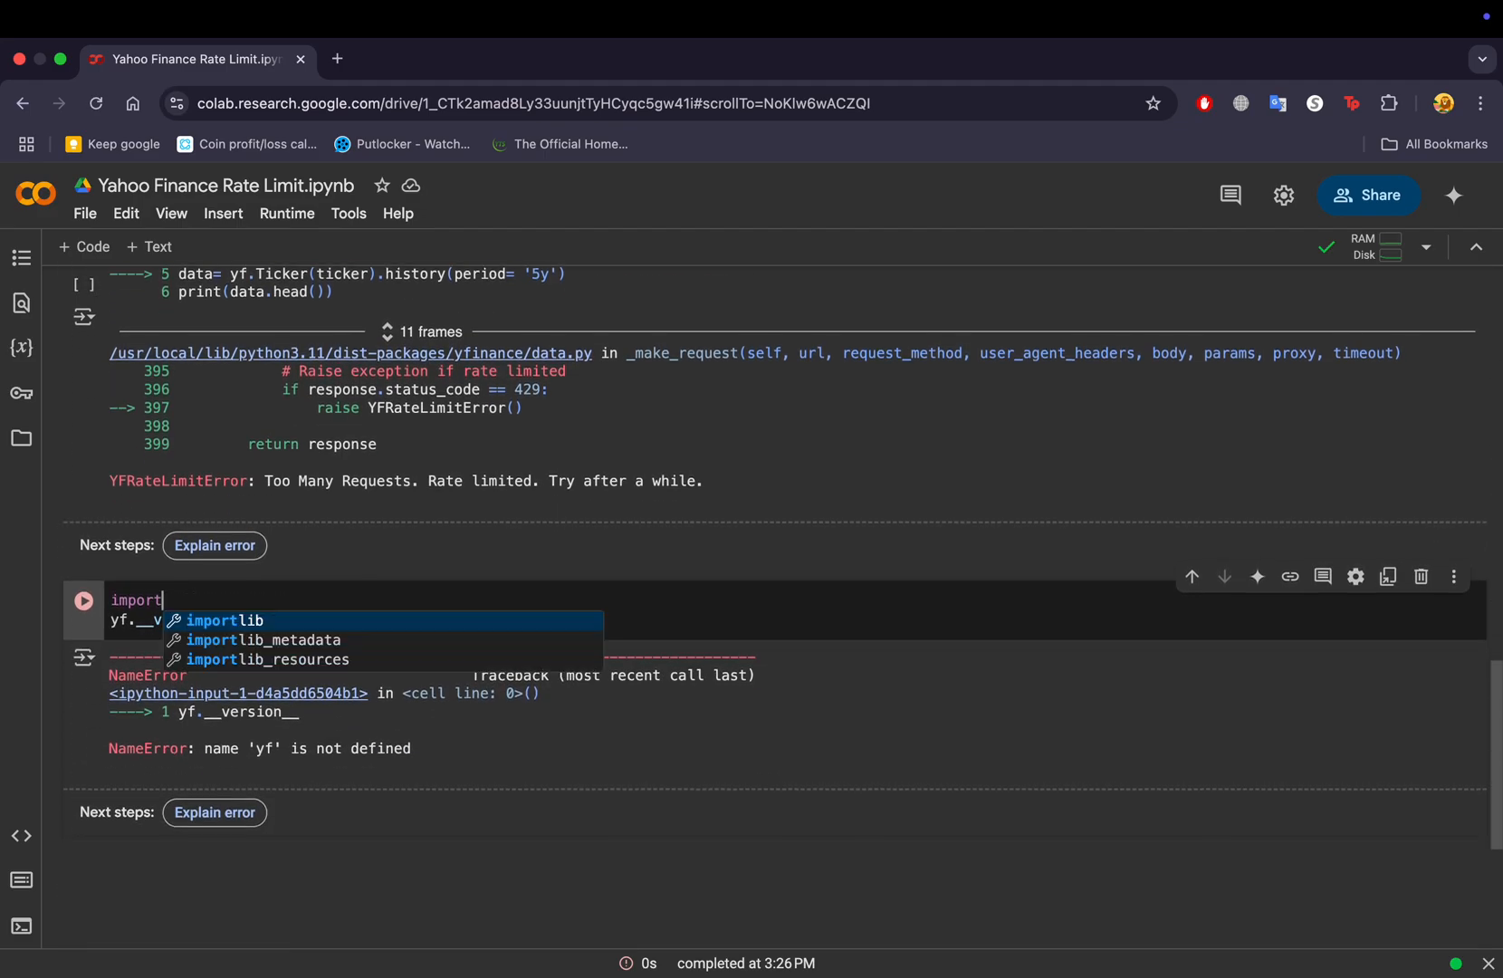
key("Backspace")
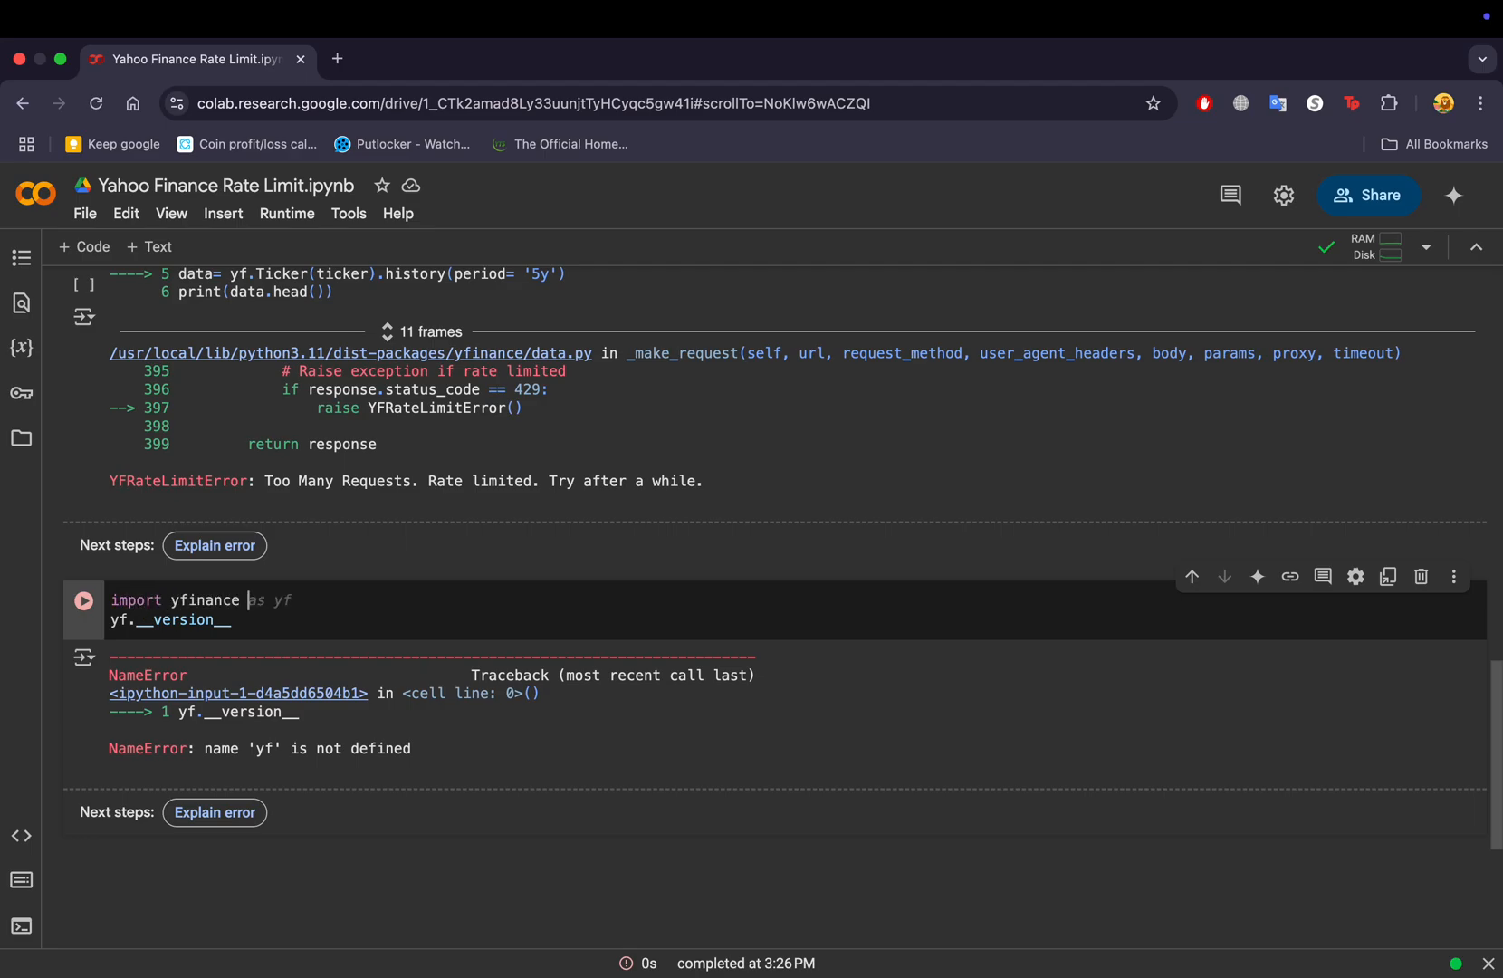
left_click(85, 600)
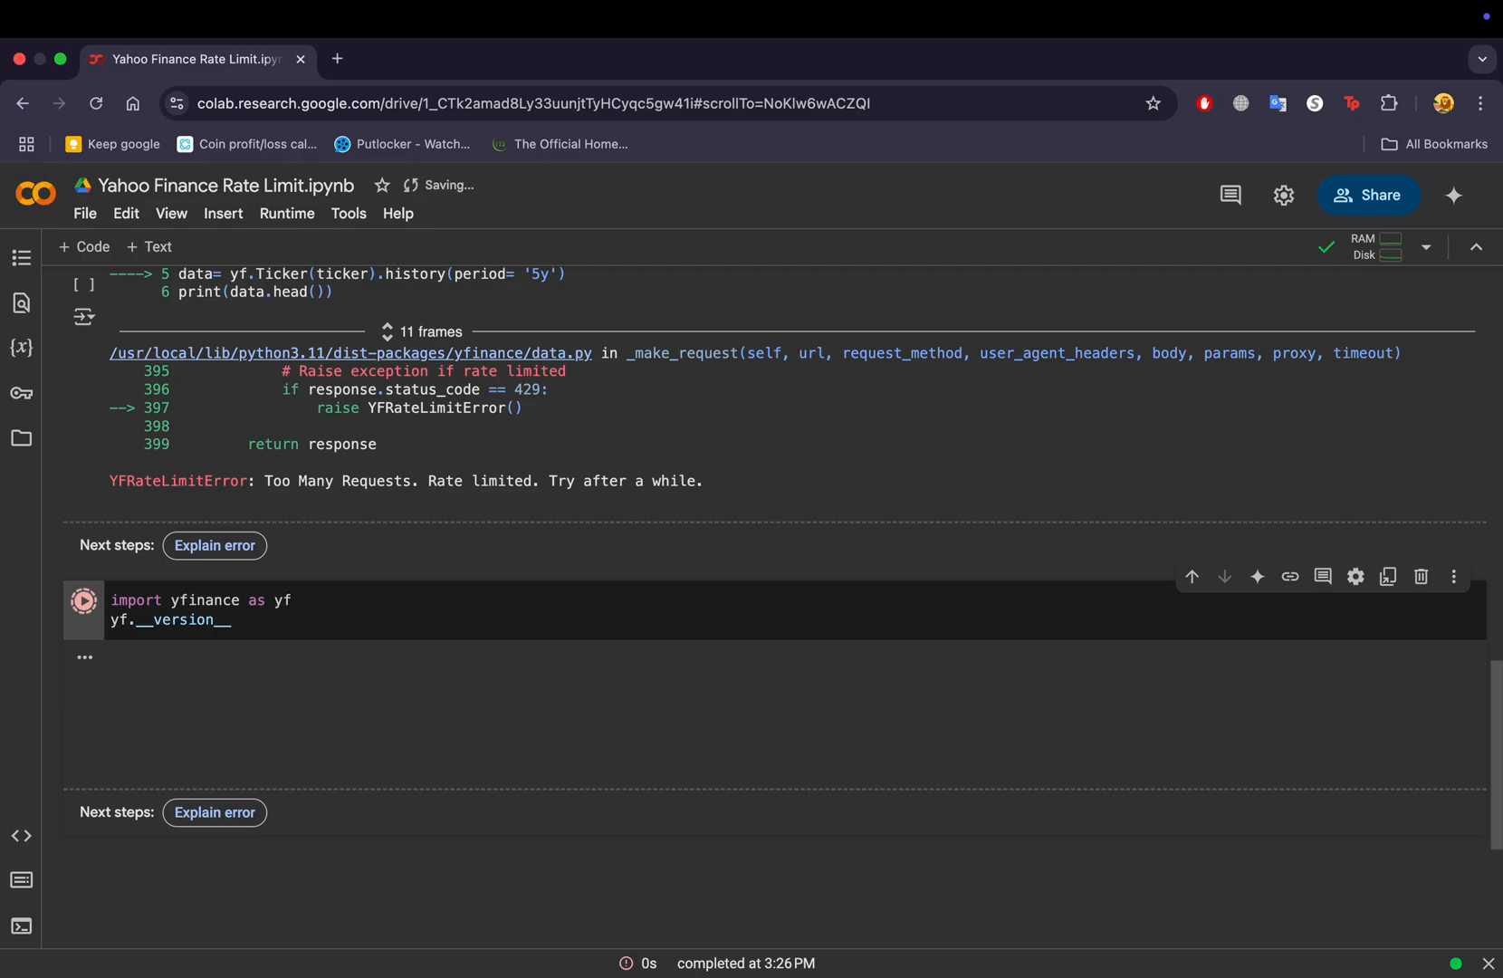
left_click(84, 599)
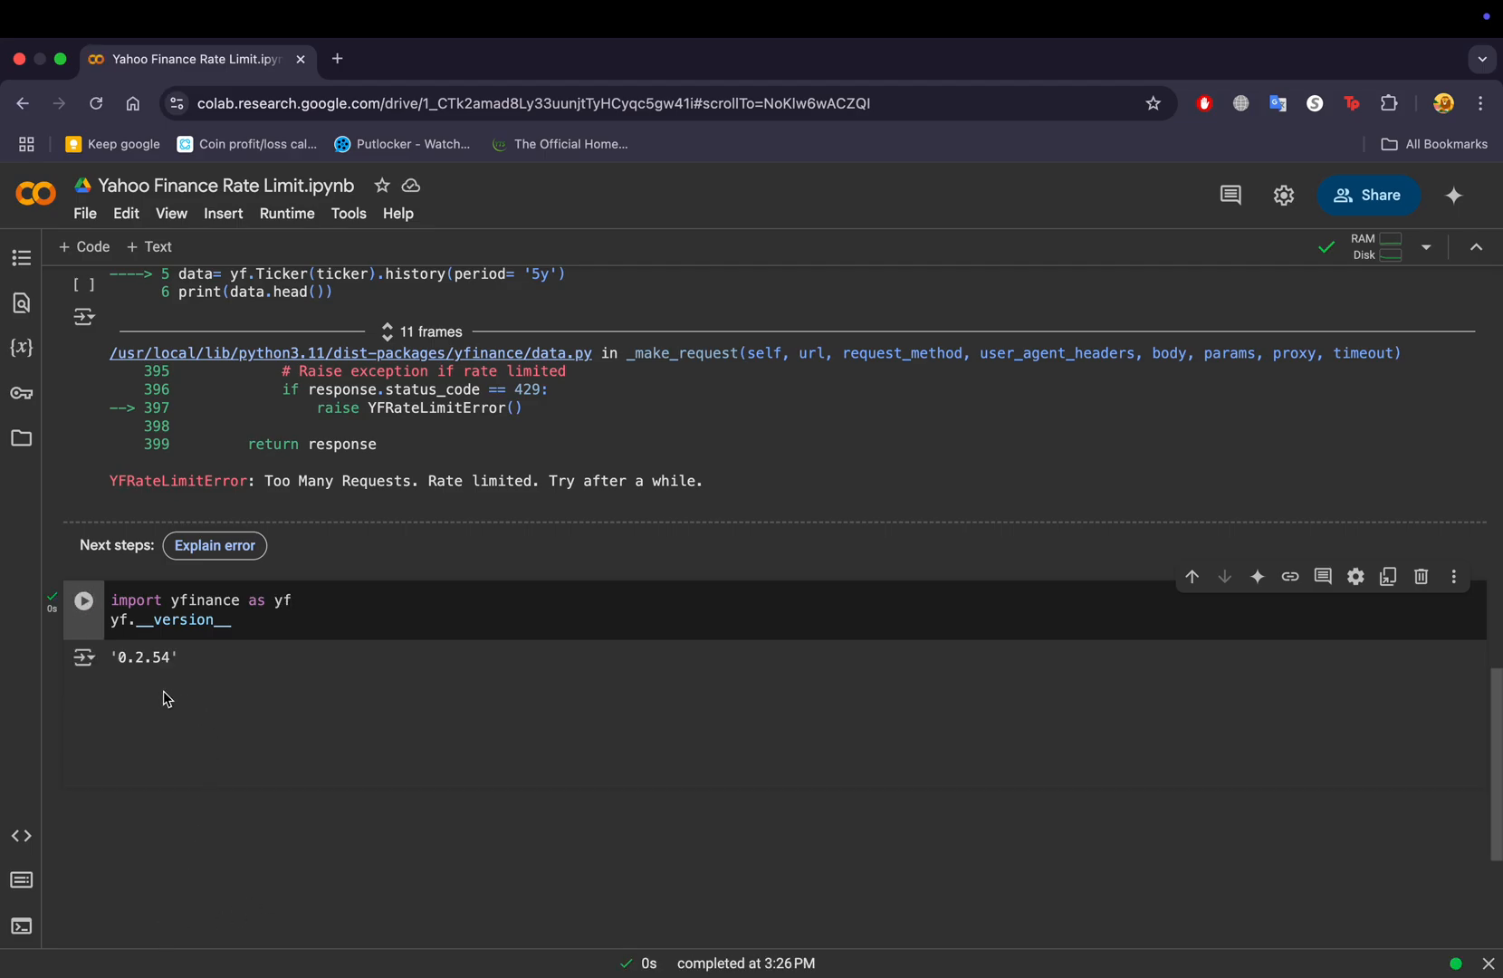
double_click(156, 657)
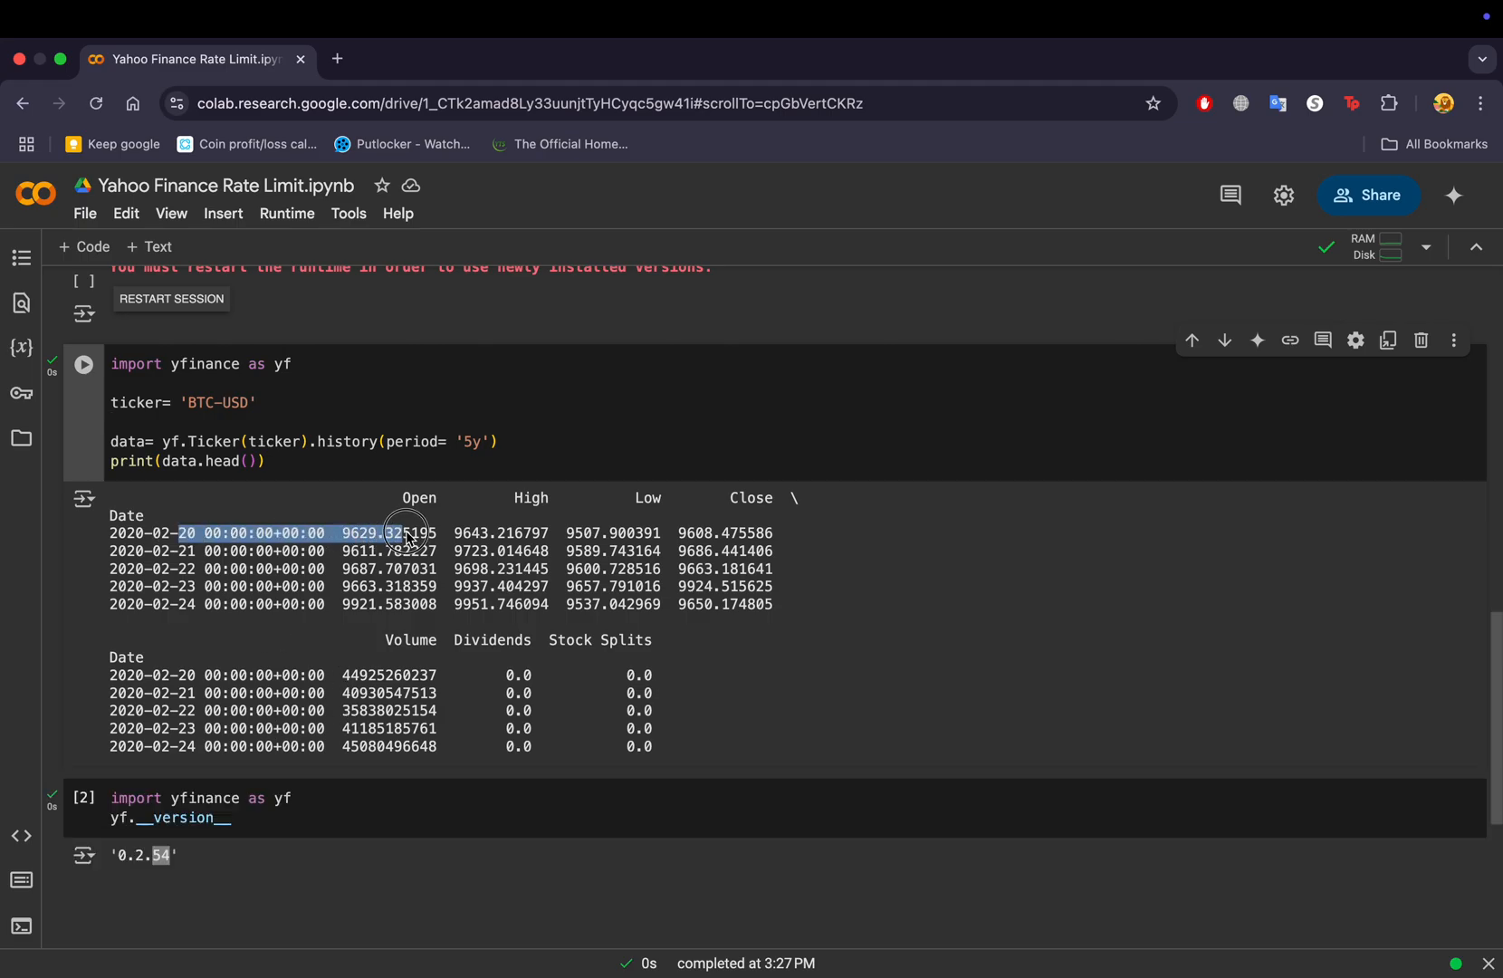
Rerun the BTC-USD cell, printing five rows of February 2020 price history.
left_click(854, 664)
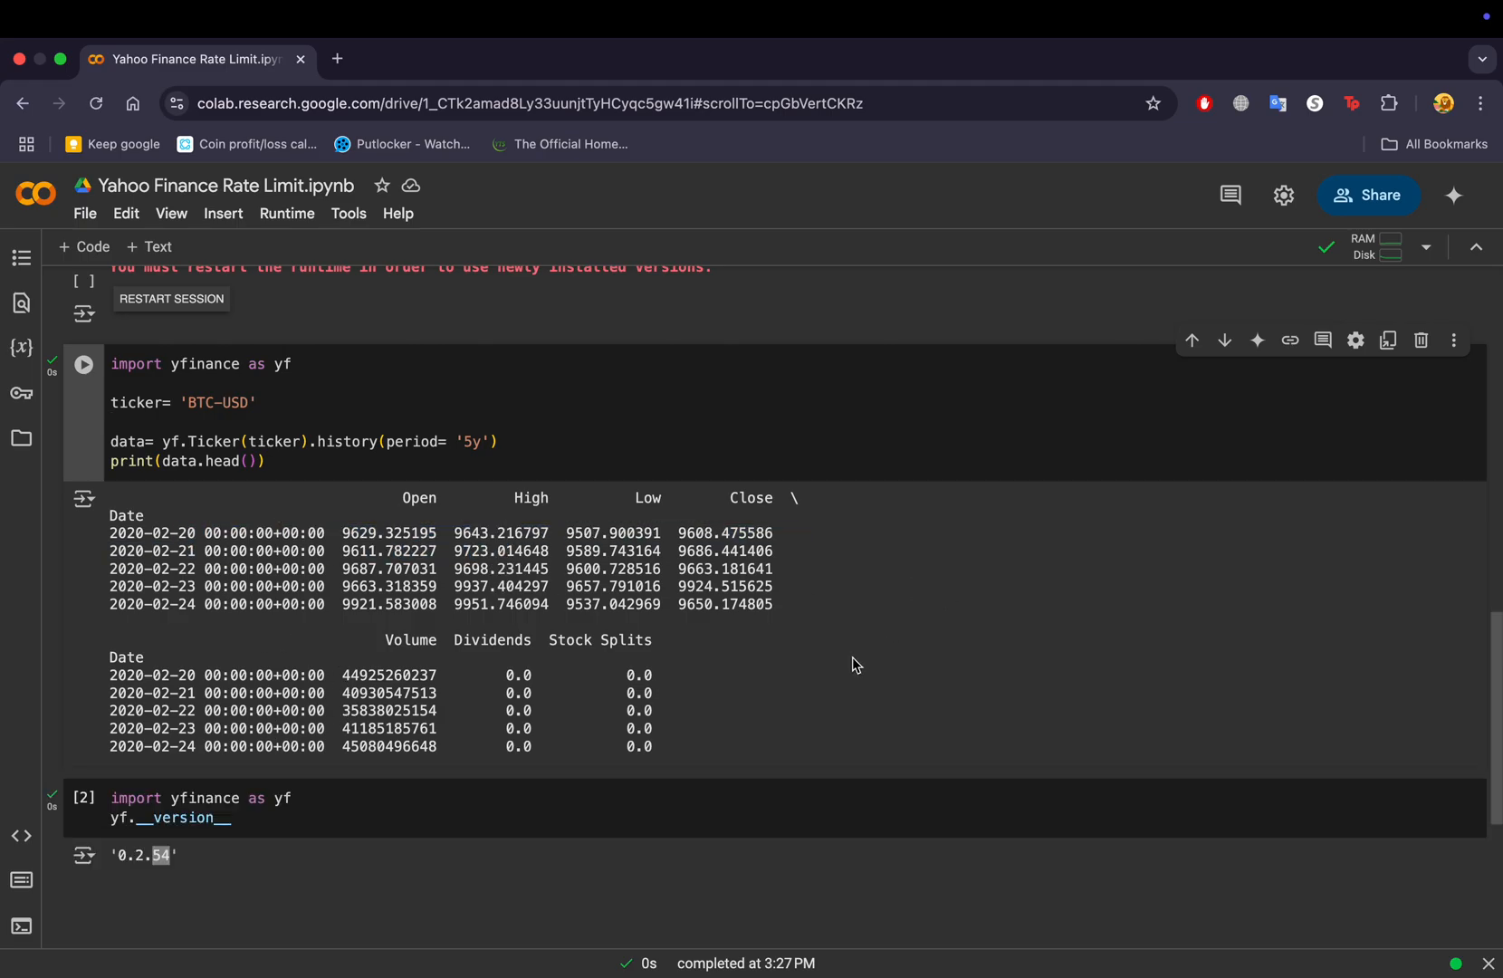